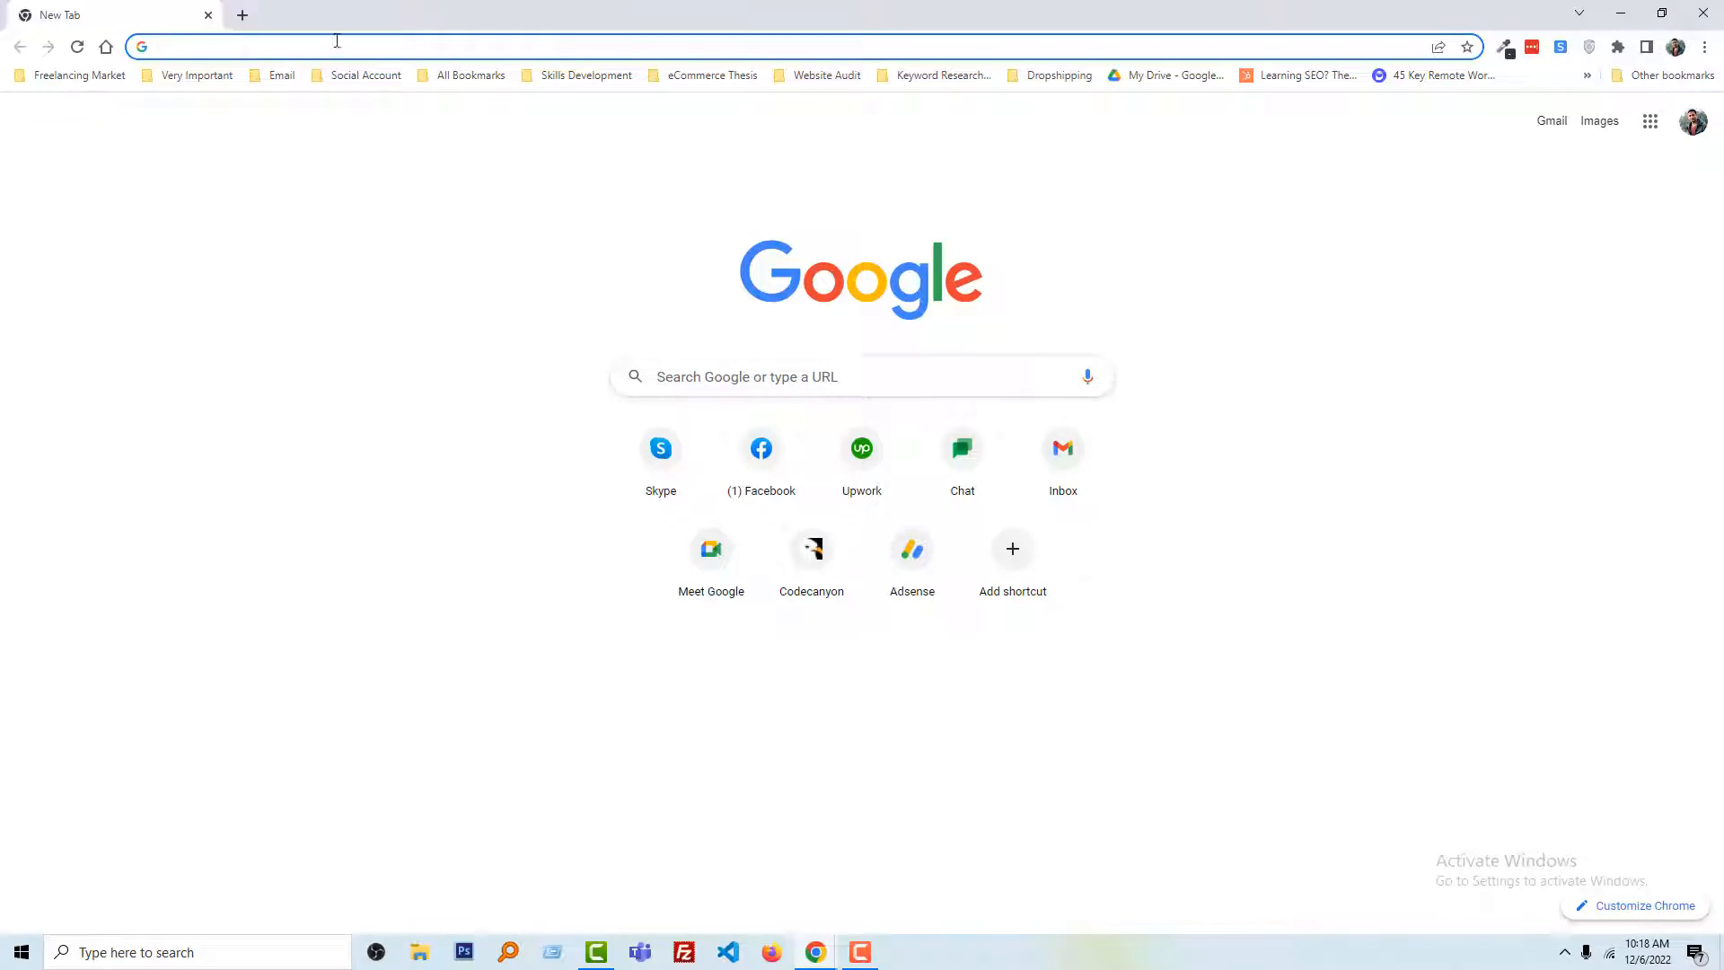
- Load klaviyo.com/dashboard/objectives in a new Chrome tab to reach the Klaviyo Home page
type("klaviyo.com/dashboard/objectives")
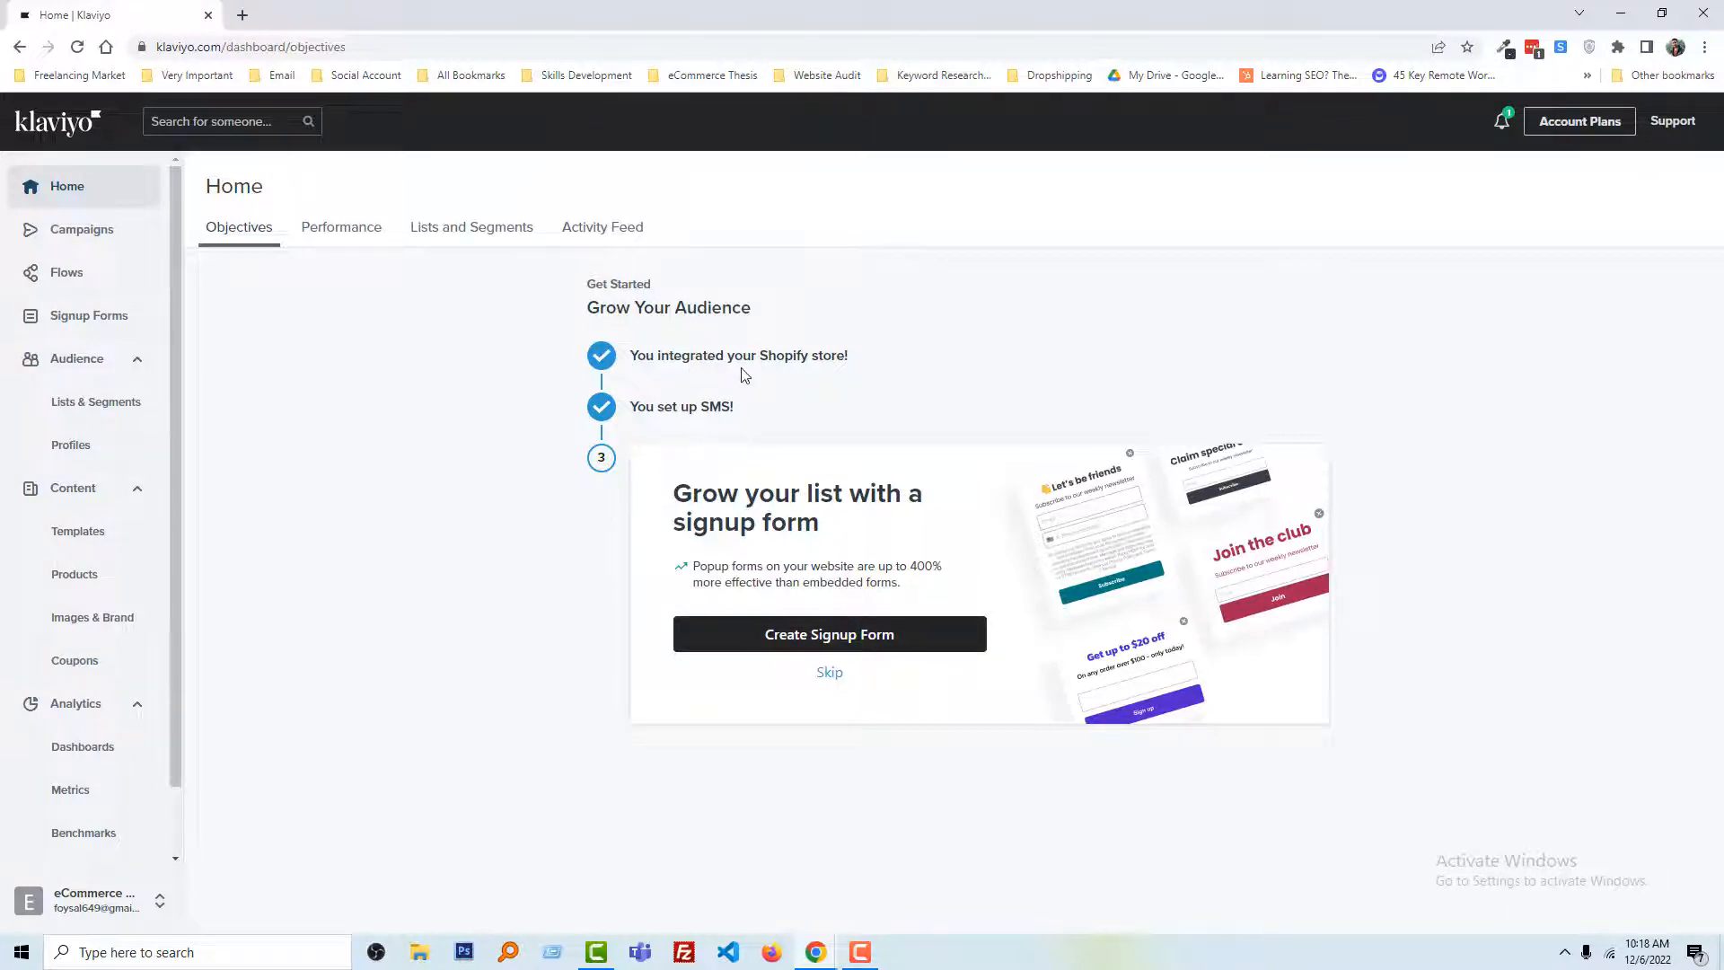
mouse_move(838, 365)
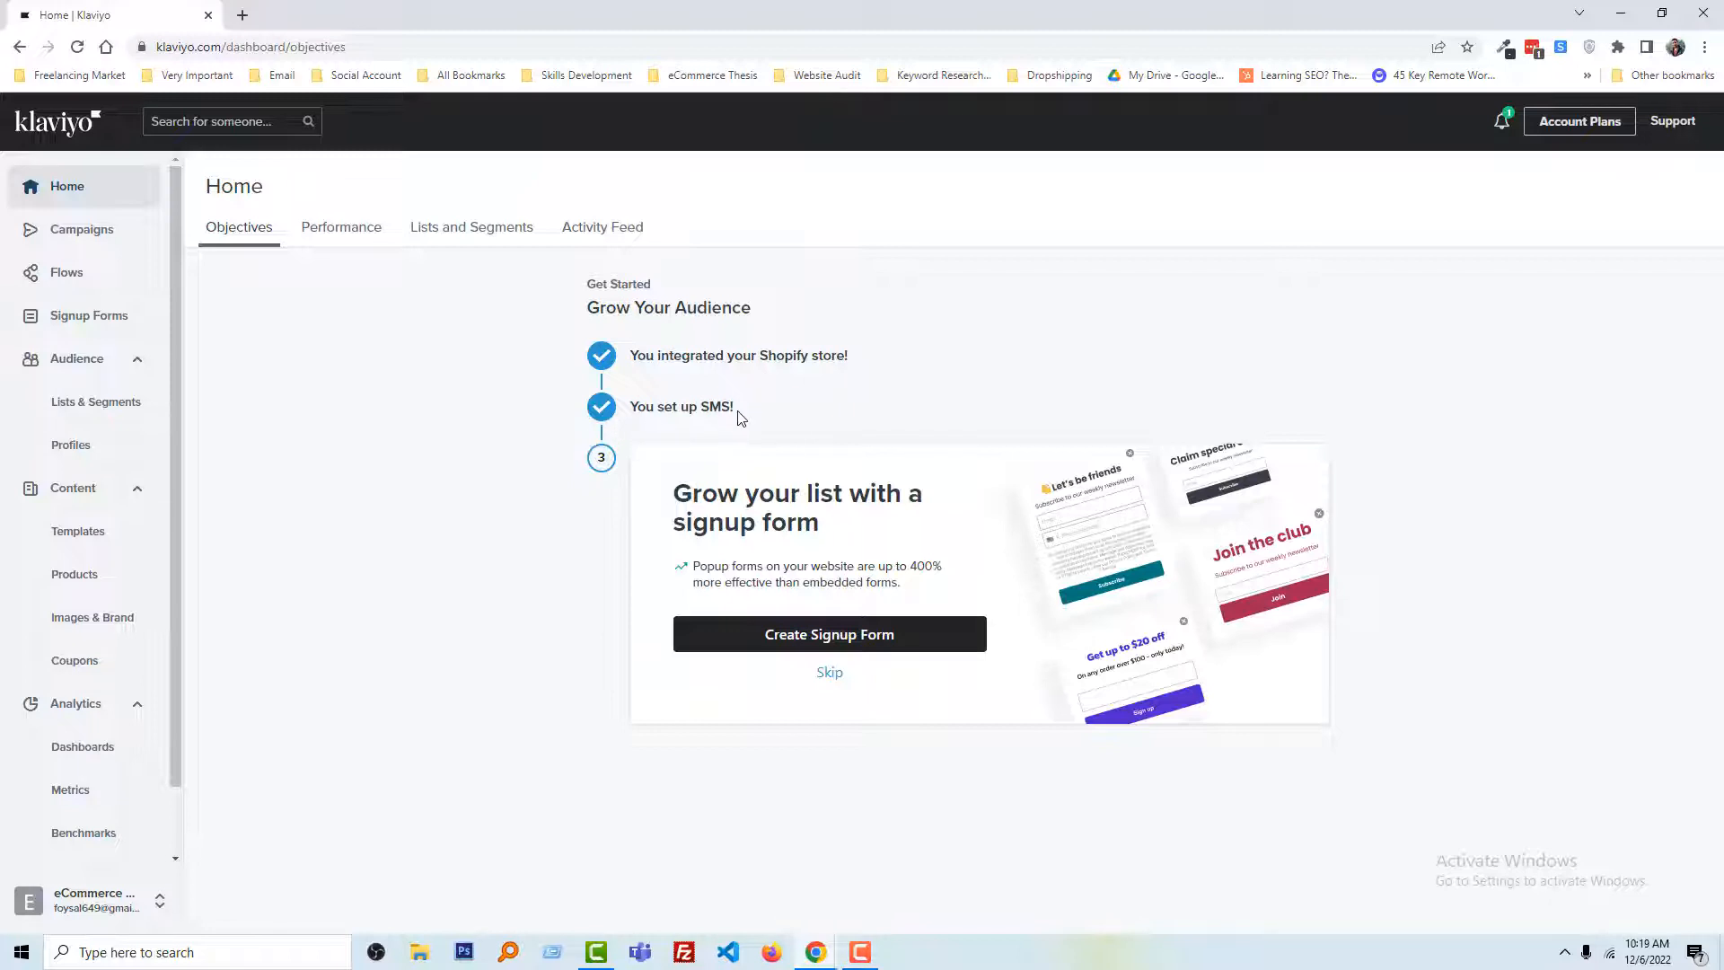
mouse_move(734, 580)
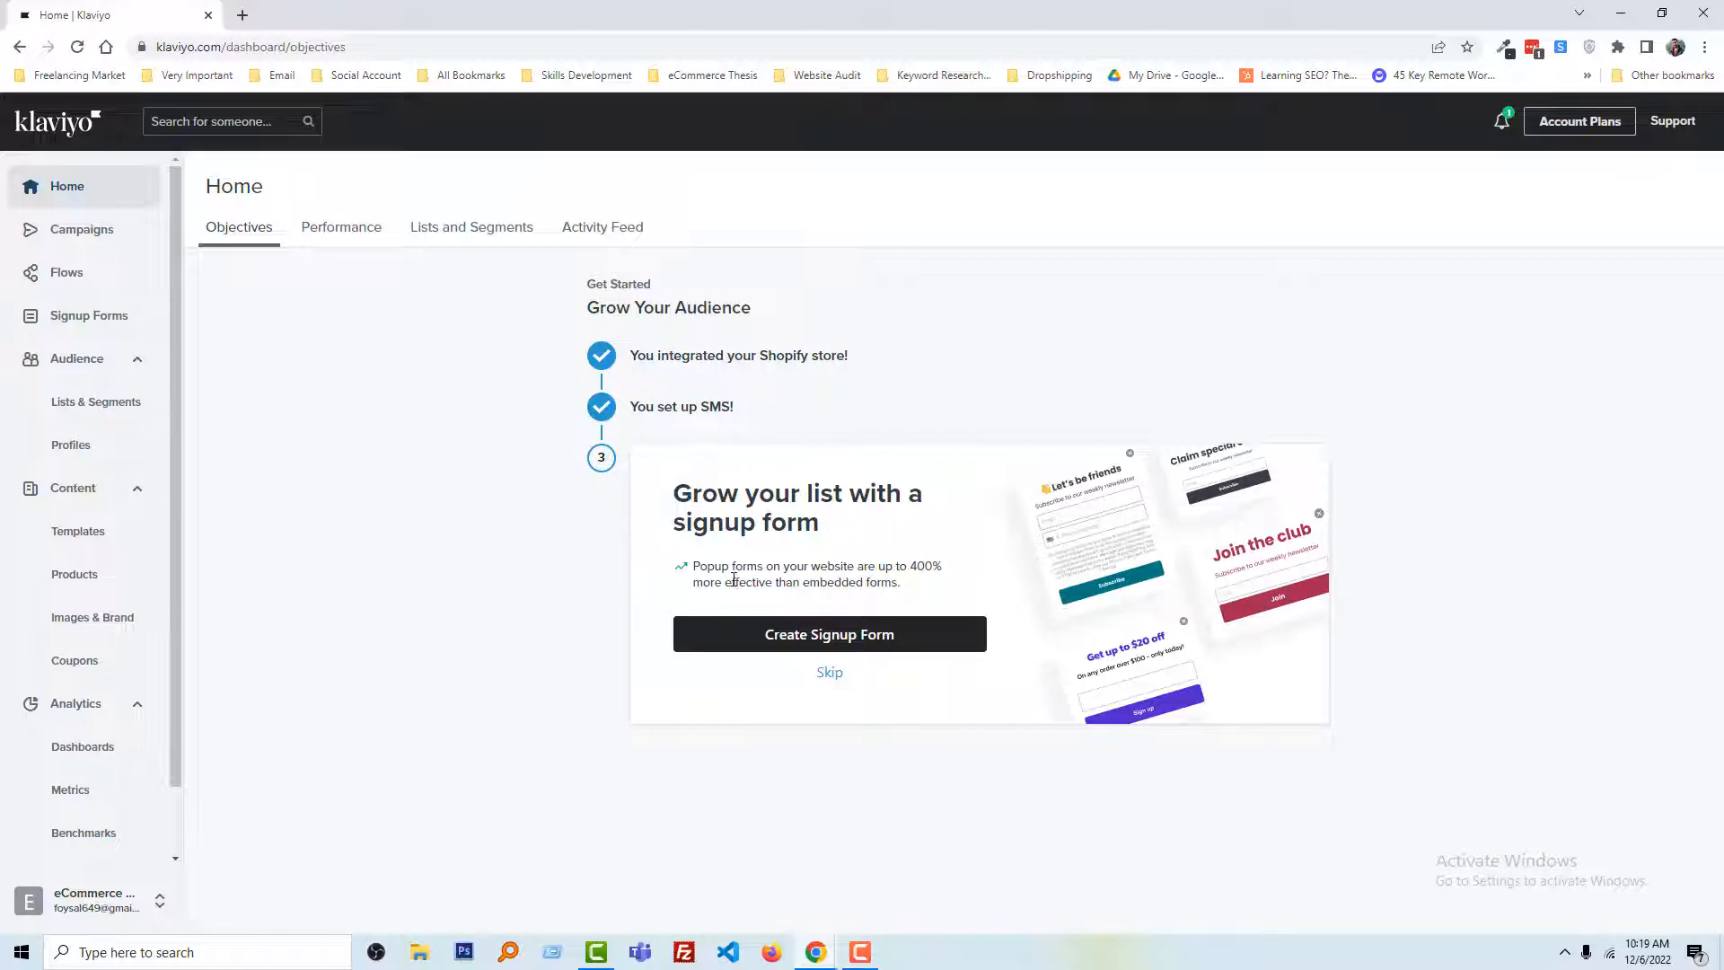
mouse_move(894, 530)
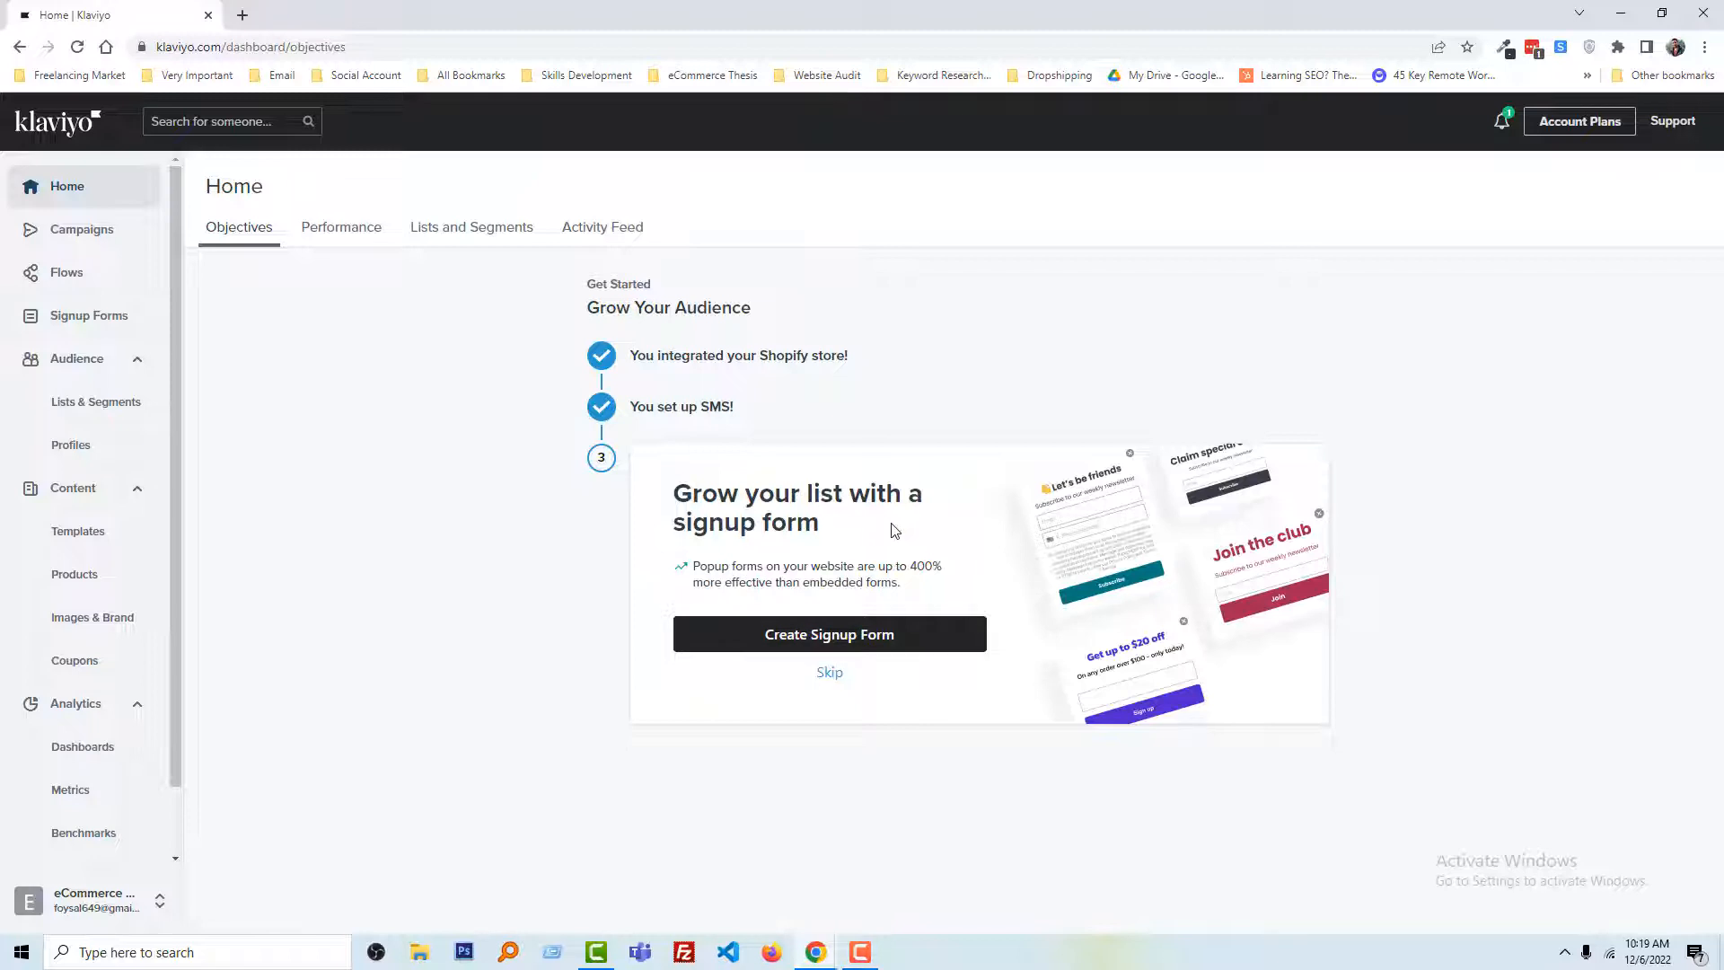
mouse_move(930, 643)
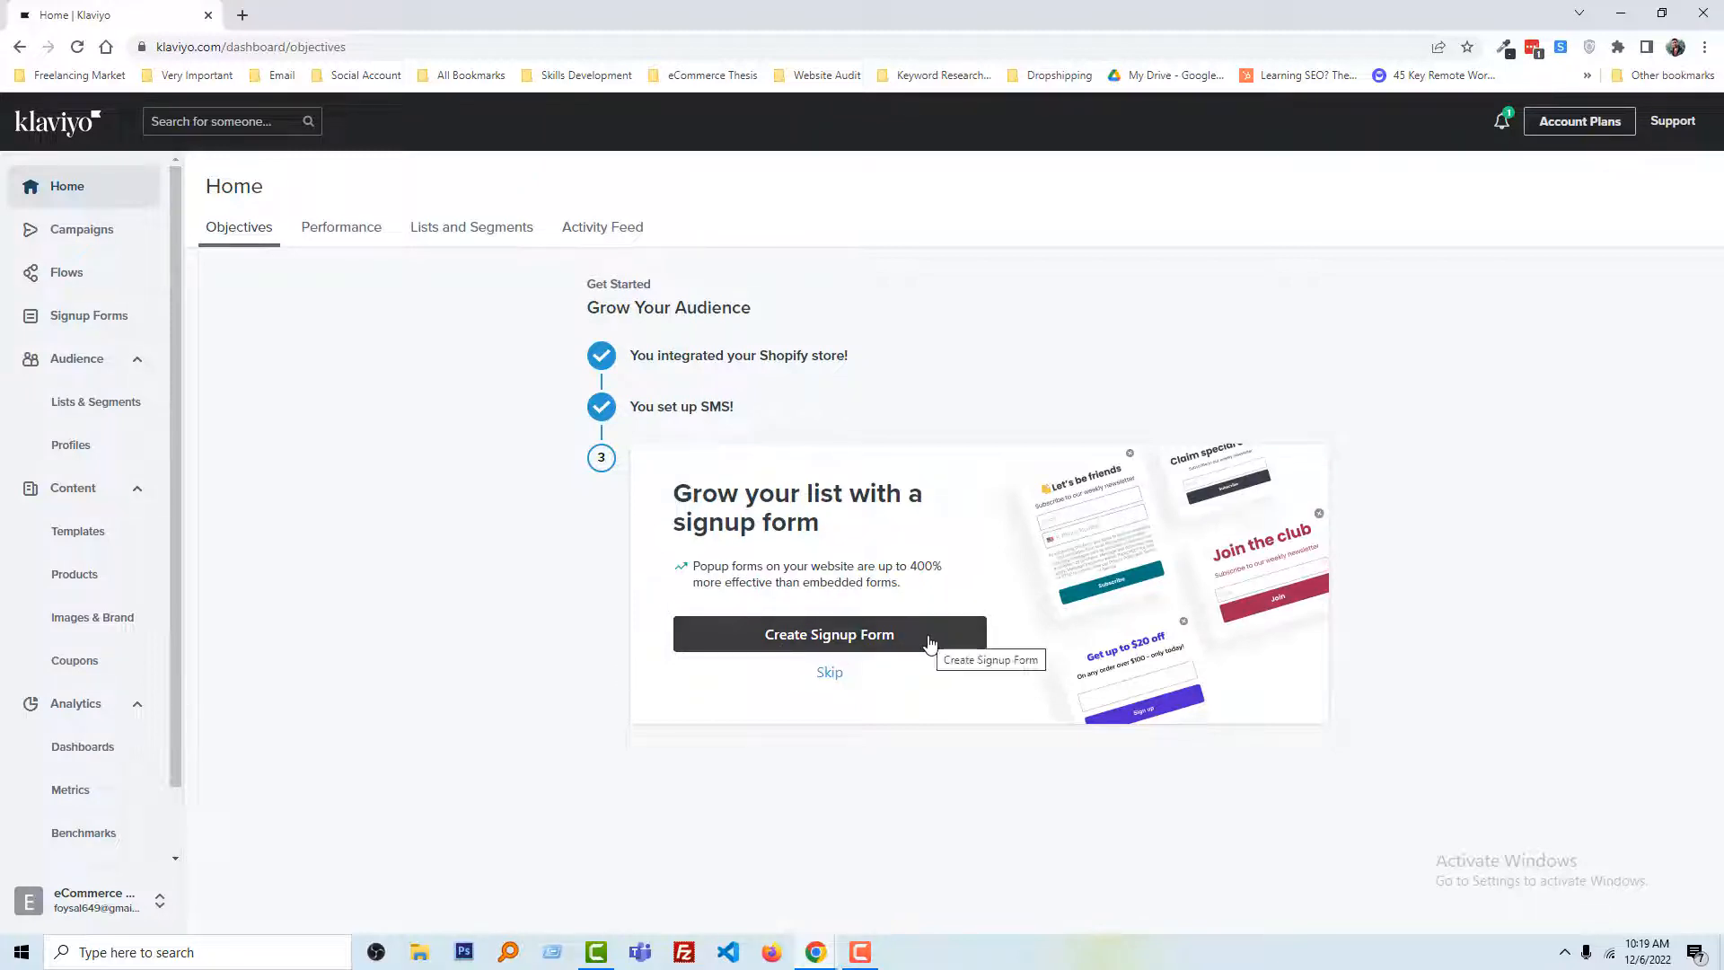
- Start a signup form, try then clear Coupons & Offers, and filter to Collect Phone Numbers
left_click(829, 635)
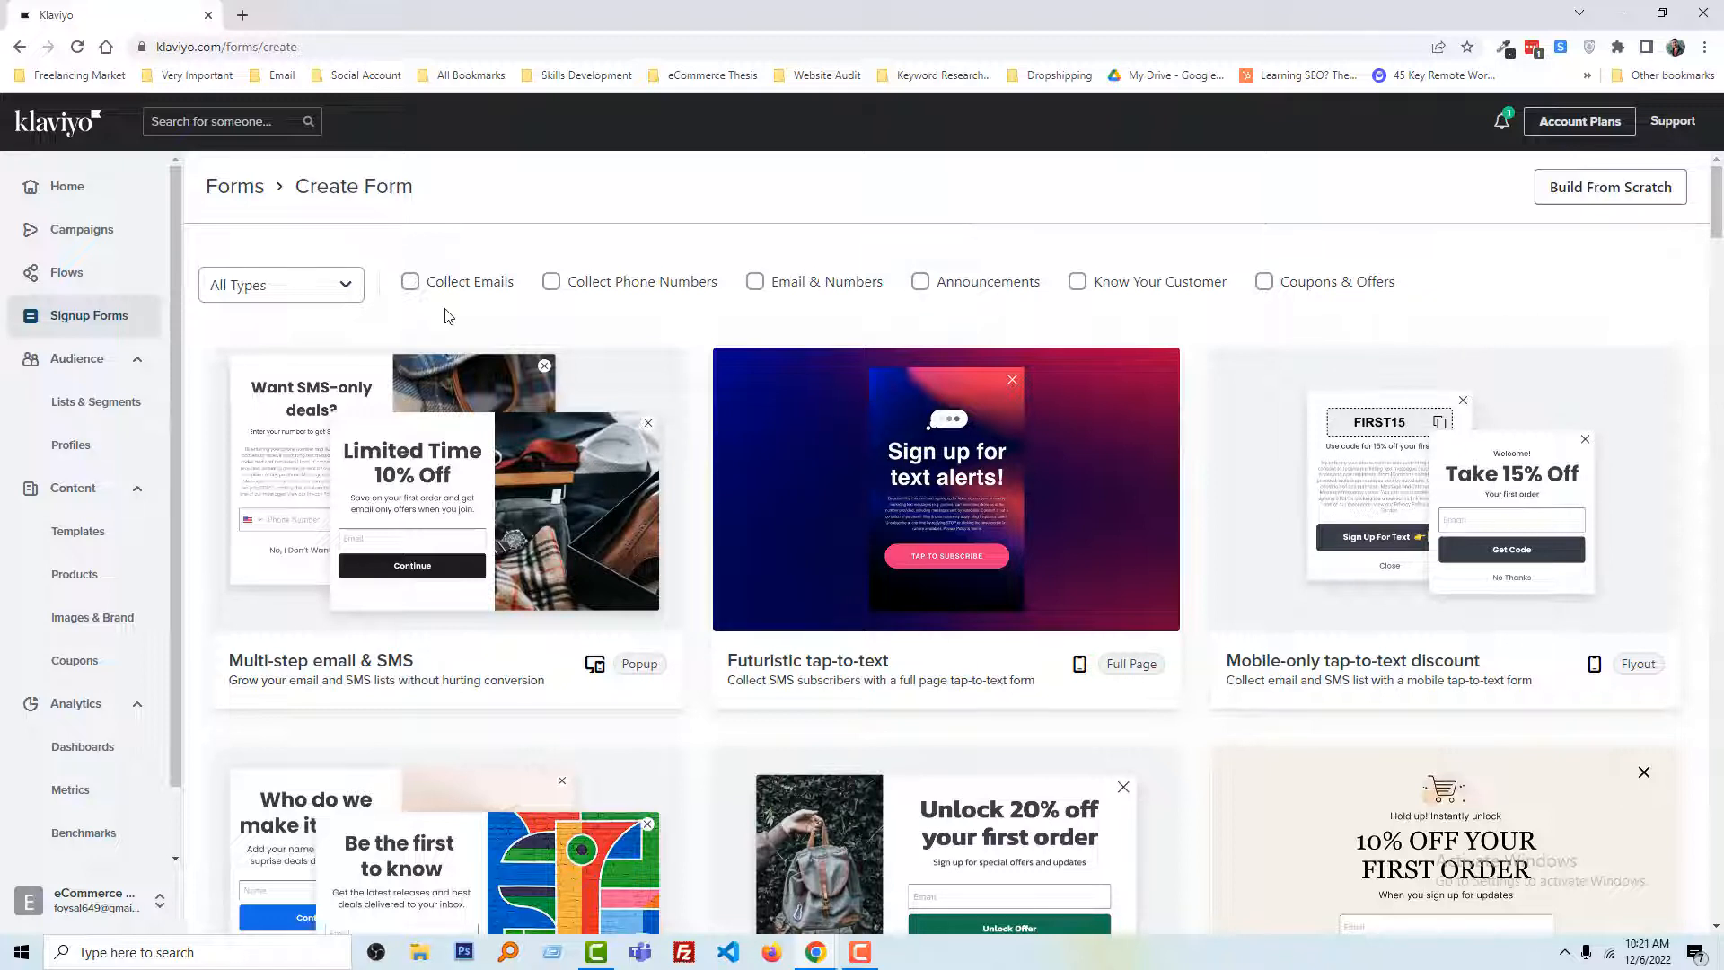
mouse_move(602, 318)
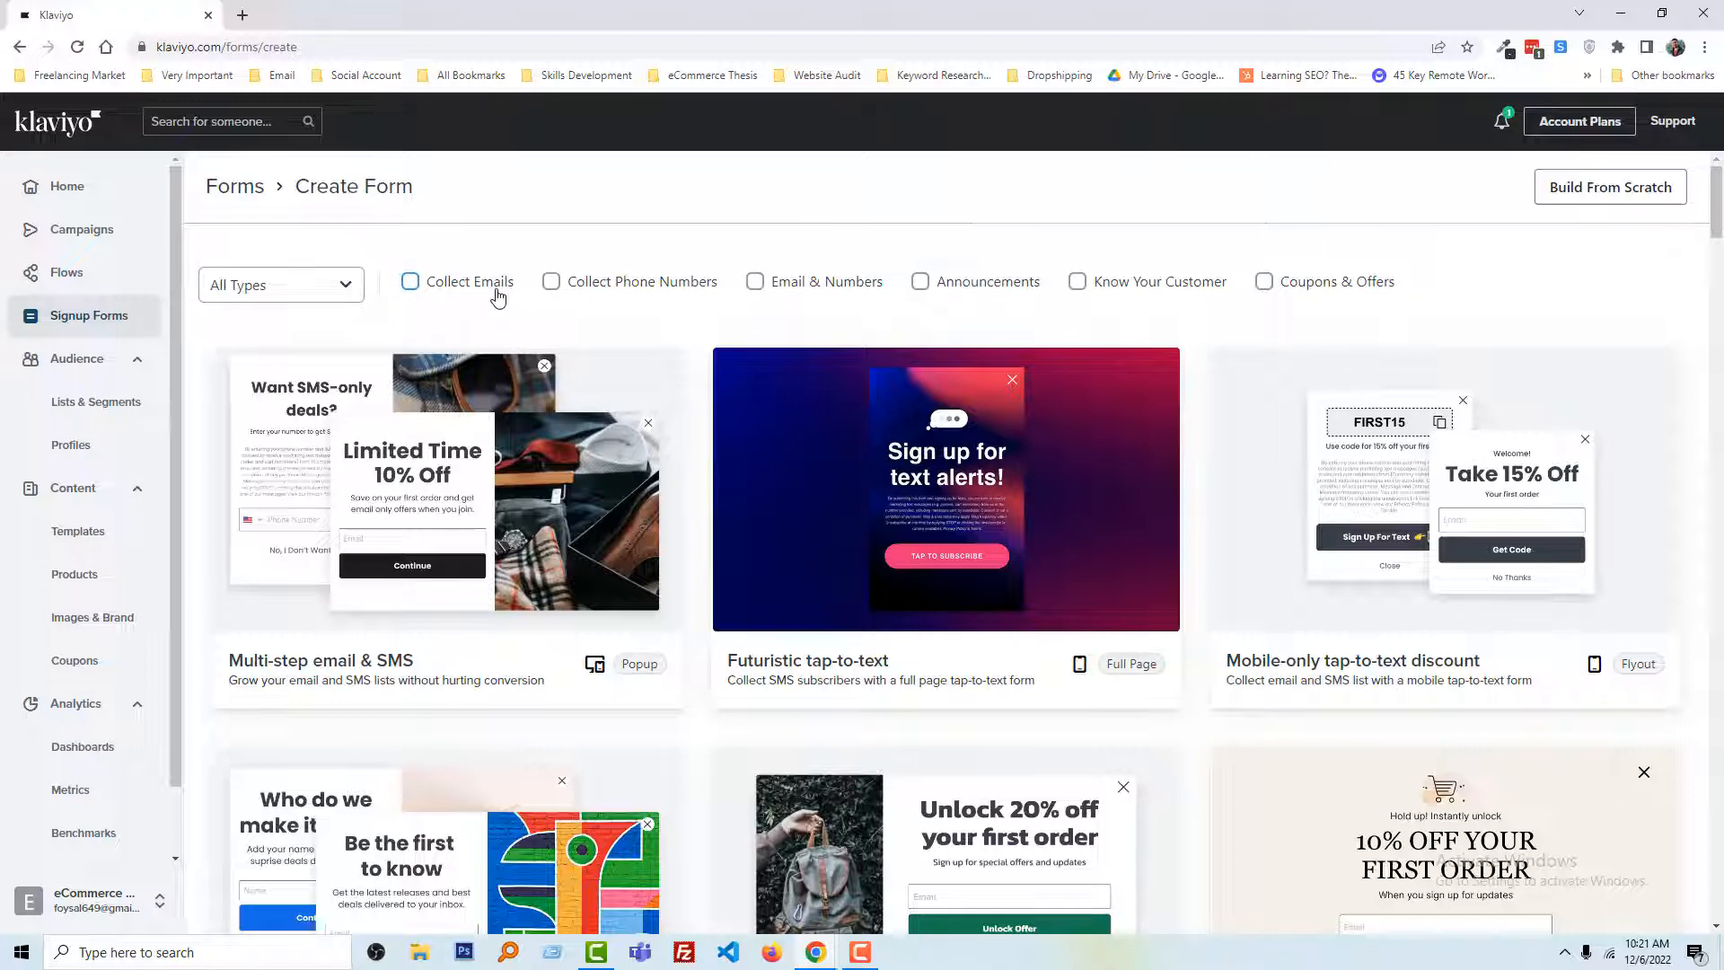
left_click(409, 280)
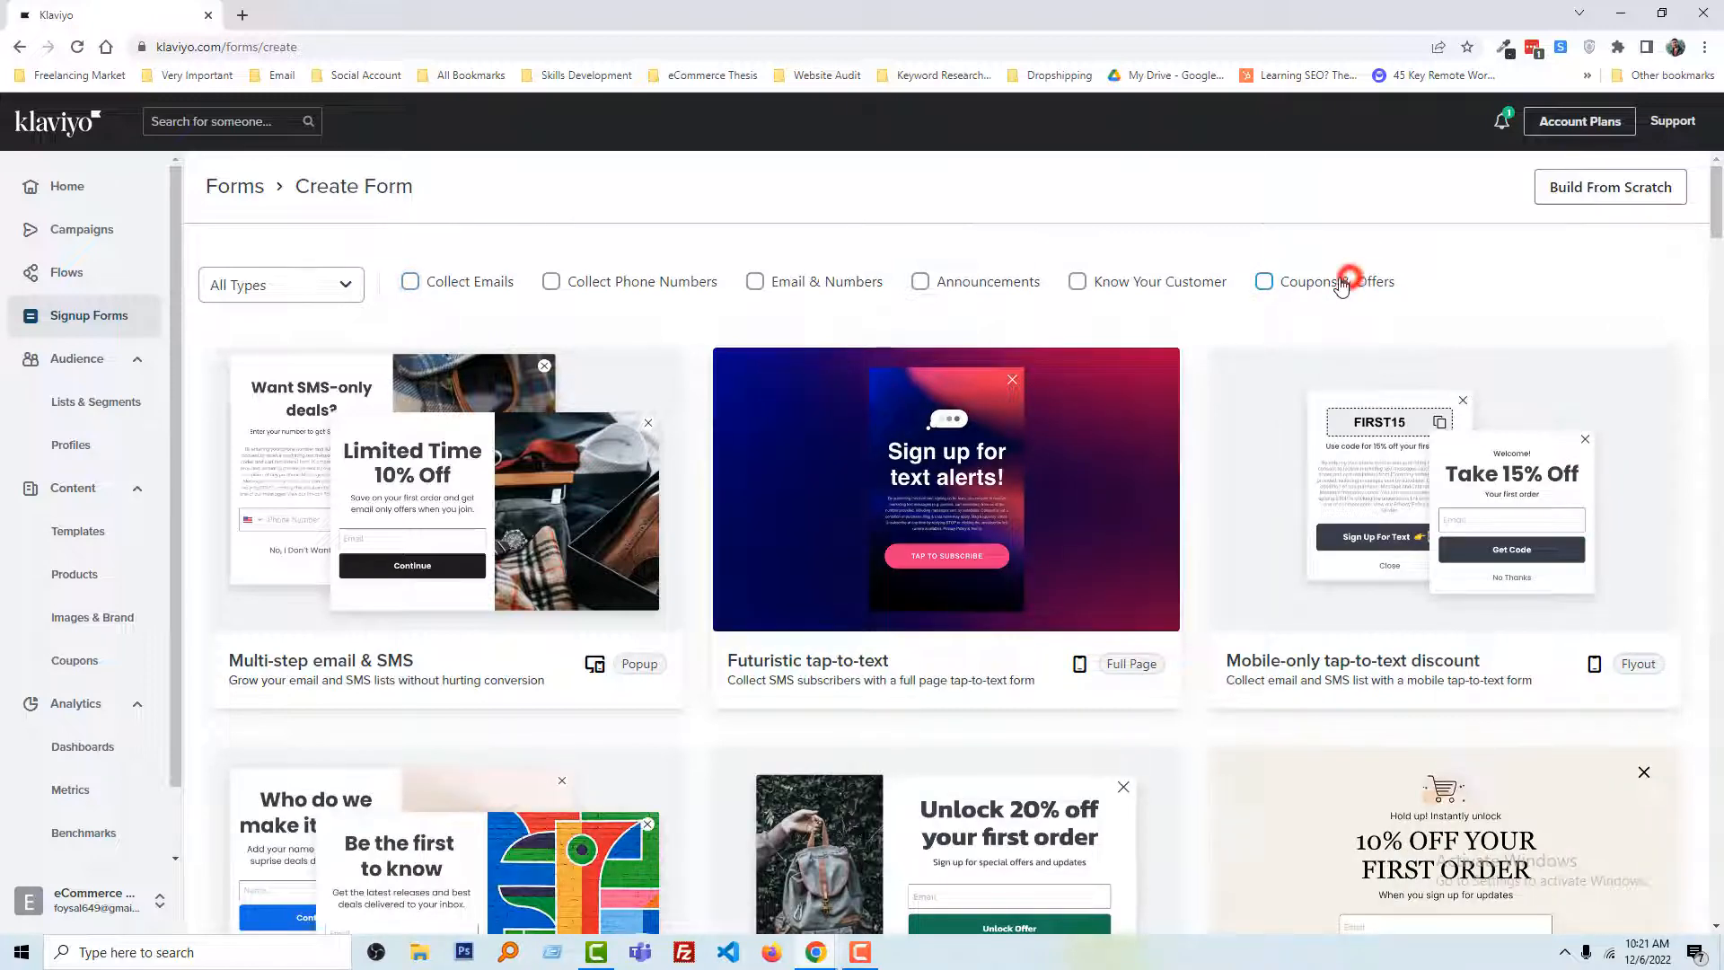
left_click(1264, 281)
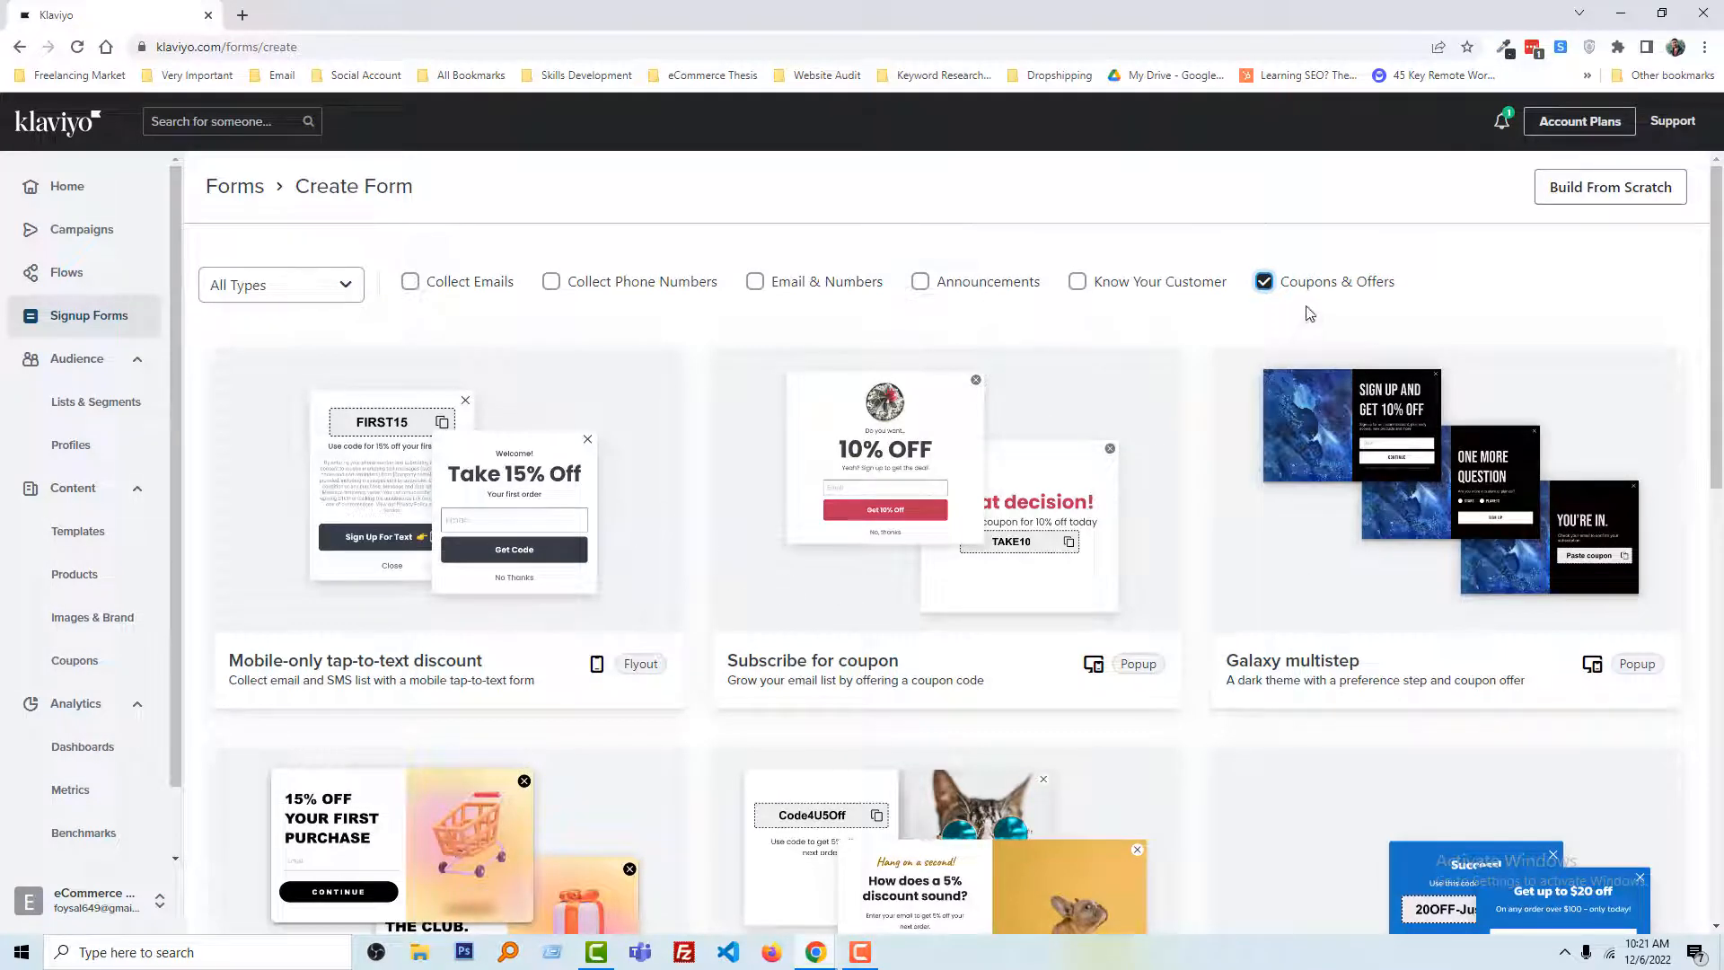
left_click(1262, 281)
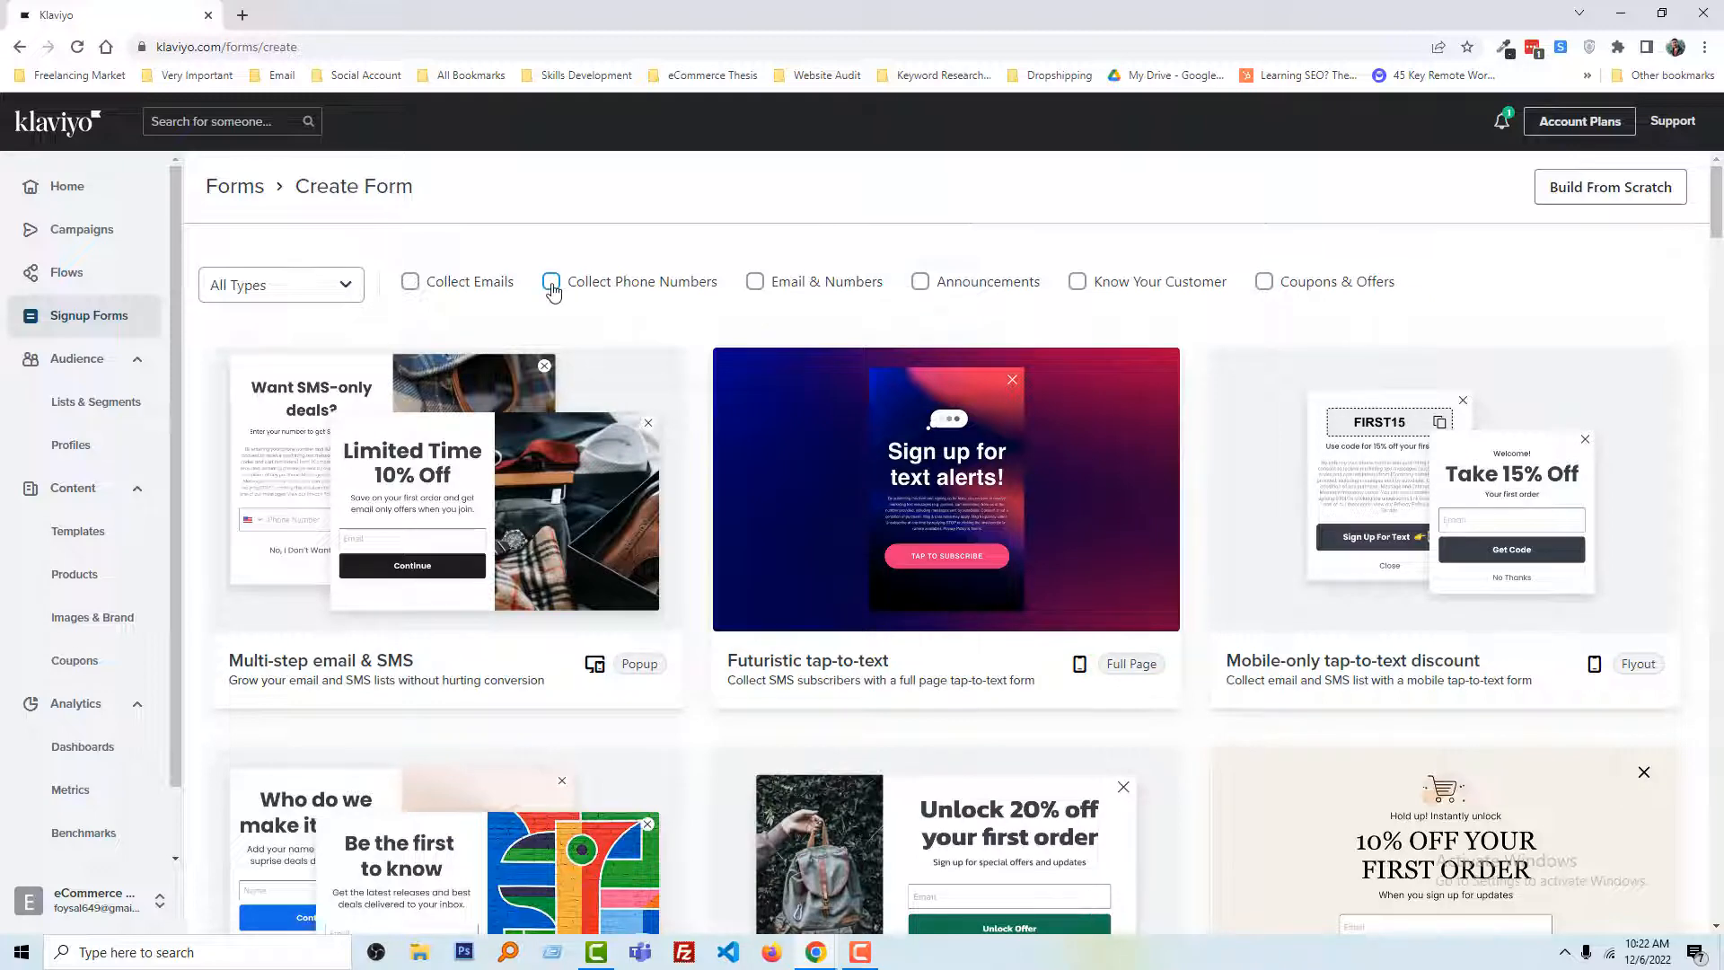
left_click(550, 281)
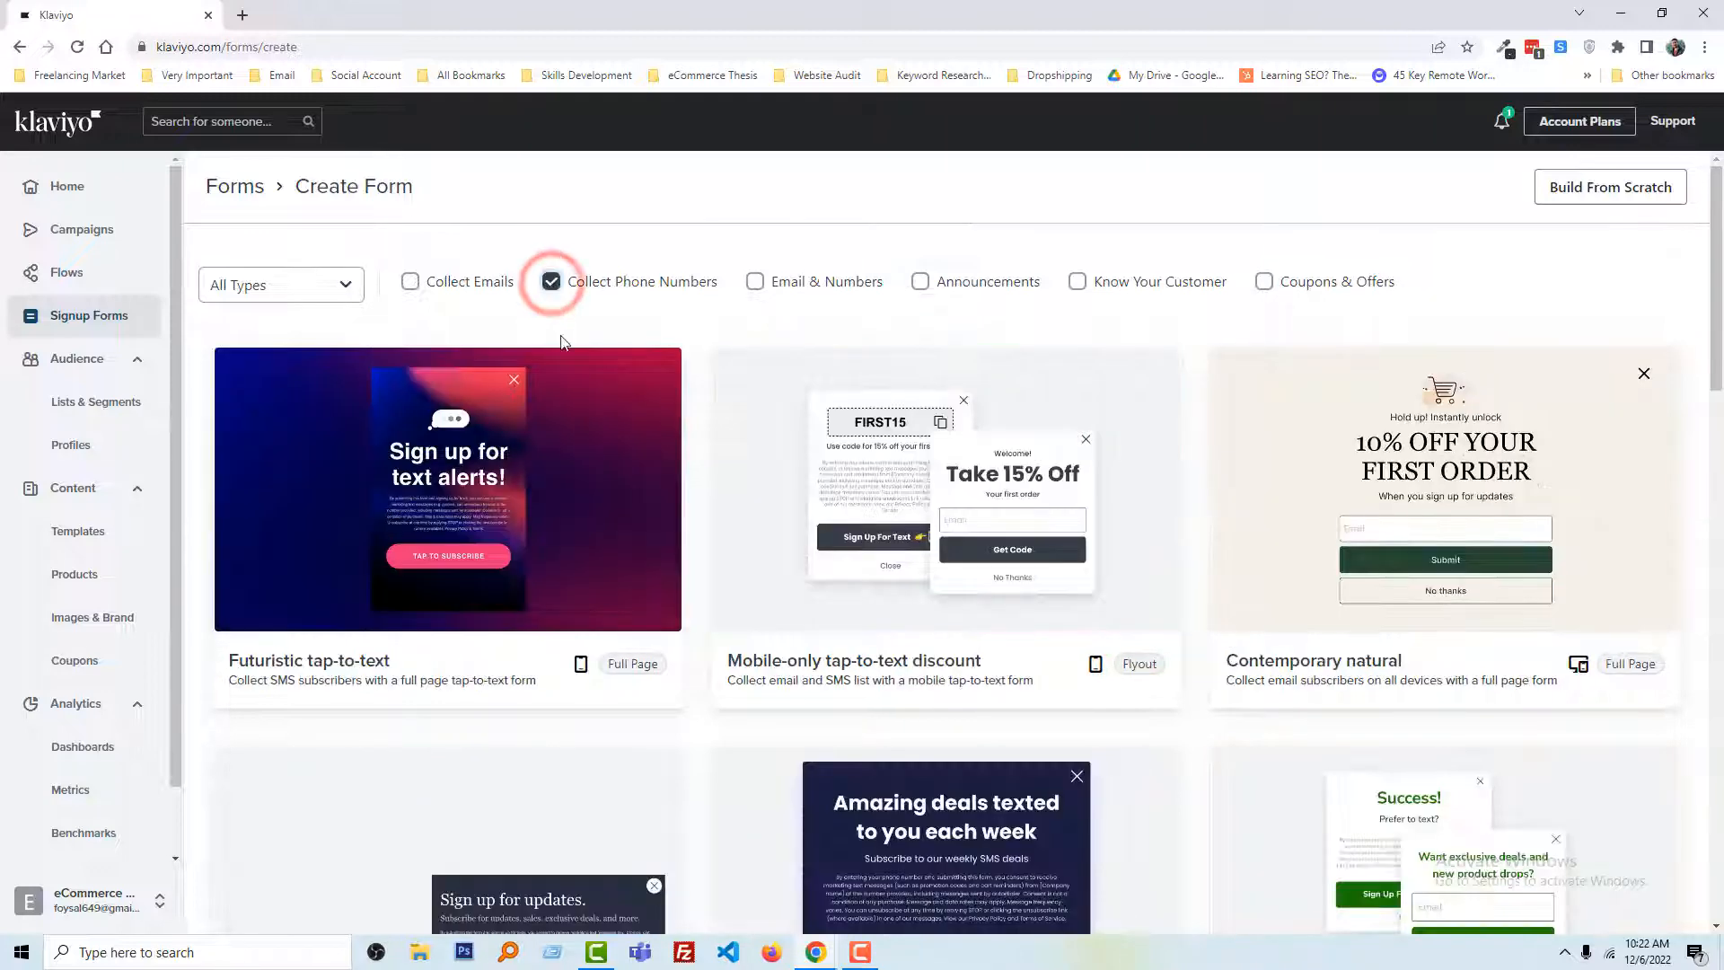
mouse_move(594, 528)
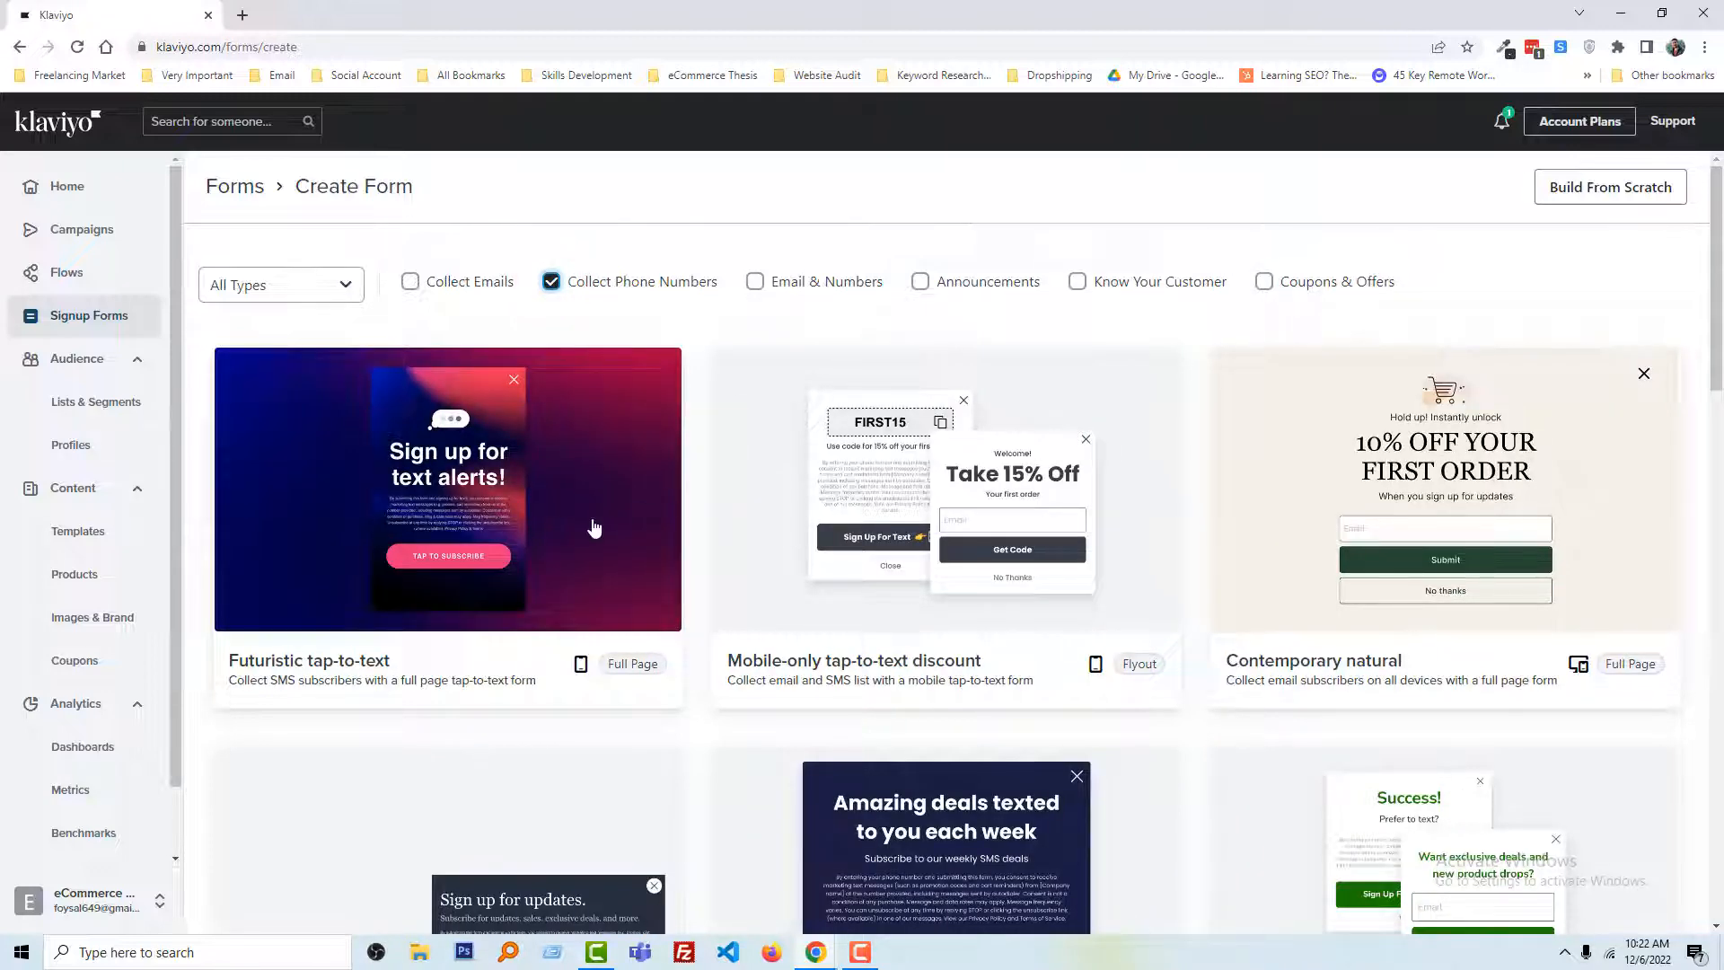
- Create 'SMS Daily Deals' from the Tap-to-text SMS daily deals template
scroll("down", 3)
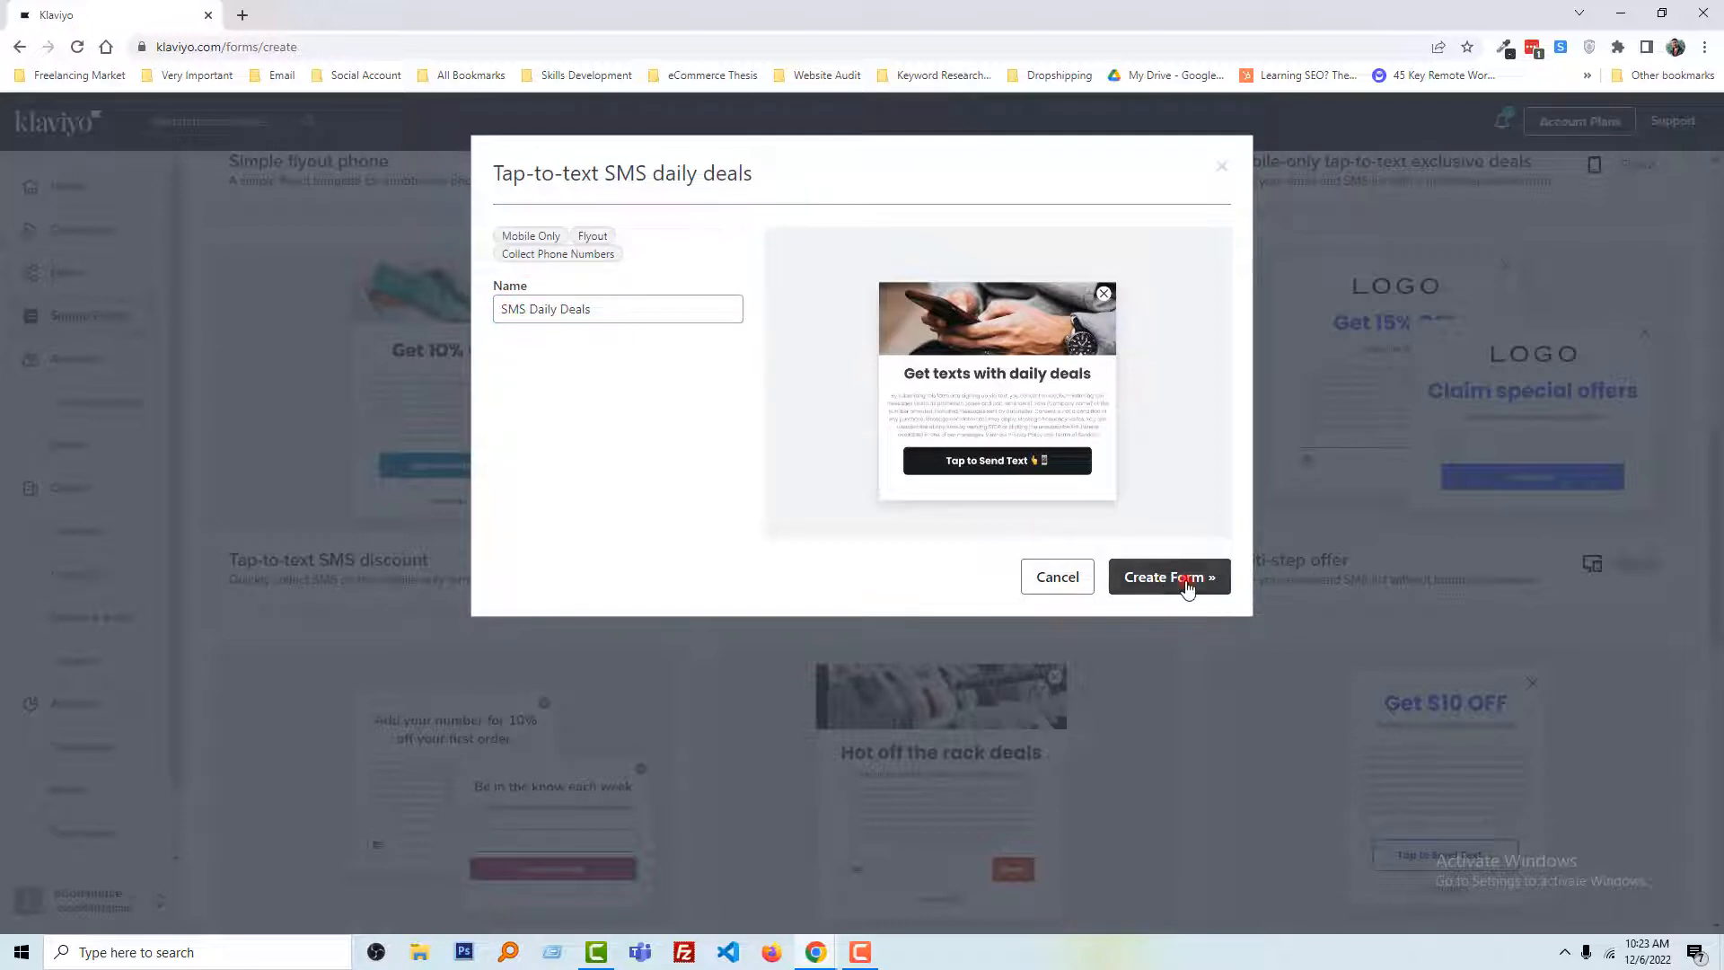
left_click(1162, 577)
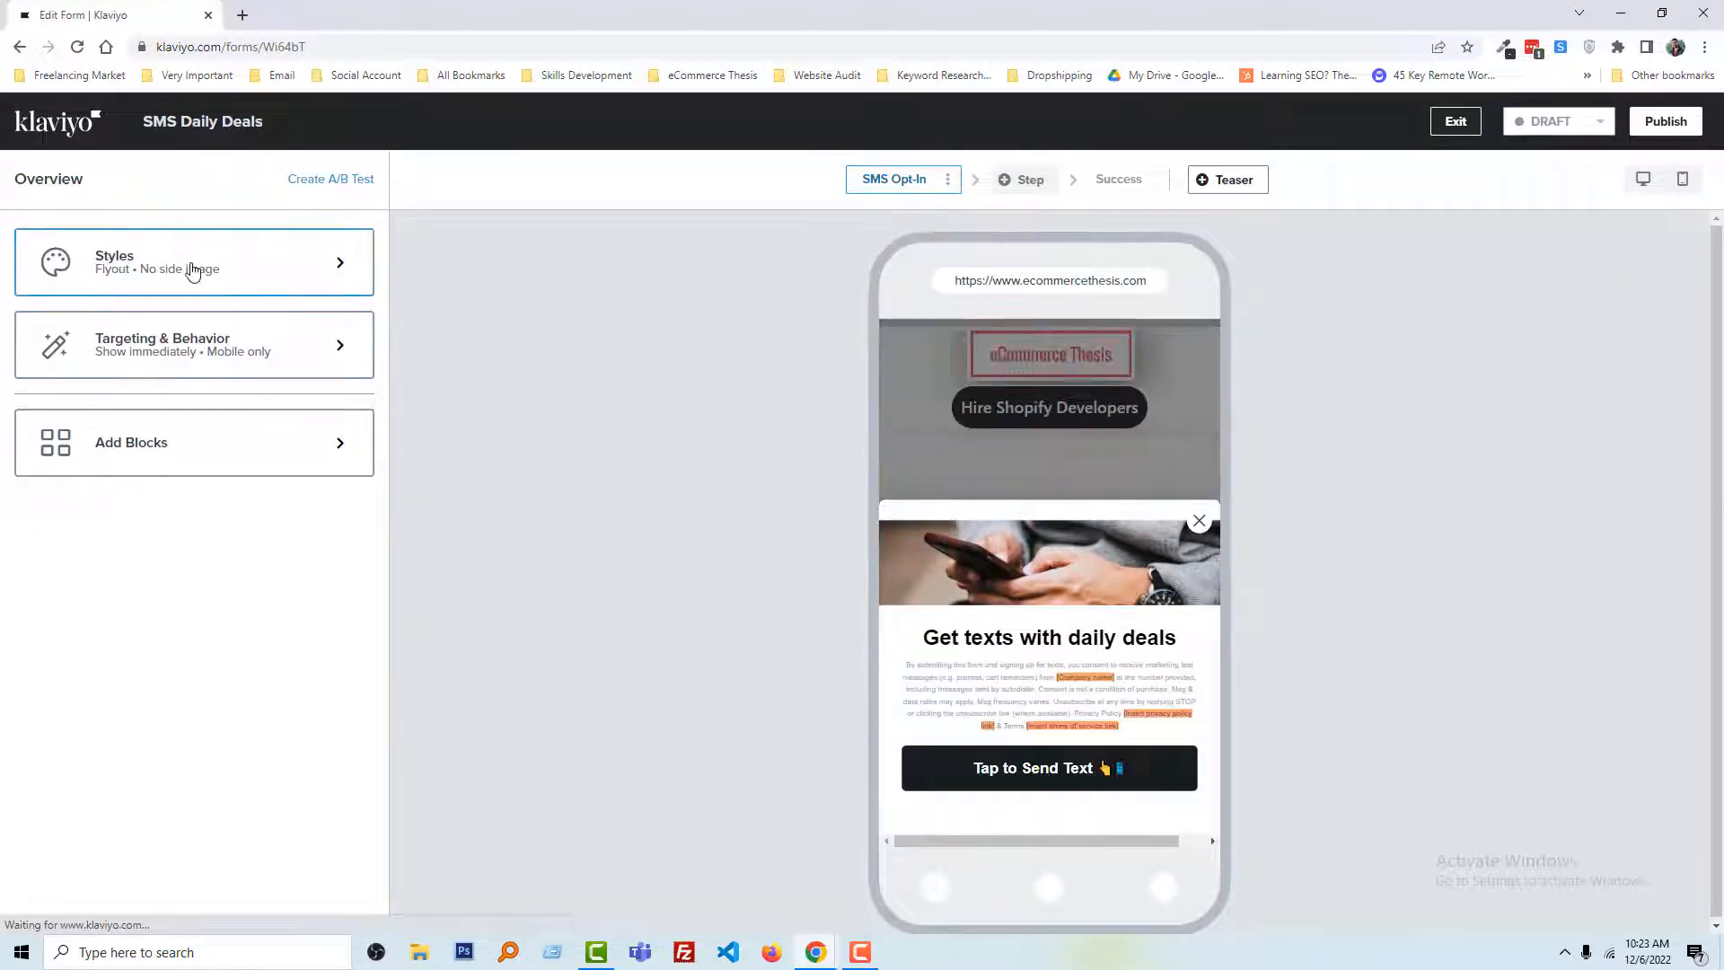
- Give the flyout a Custom 780 px width with No side image, then go back
left_click(194, 262)
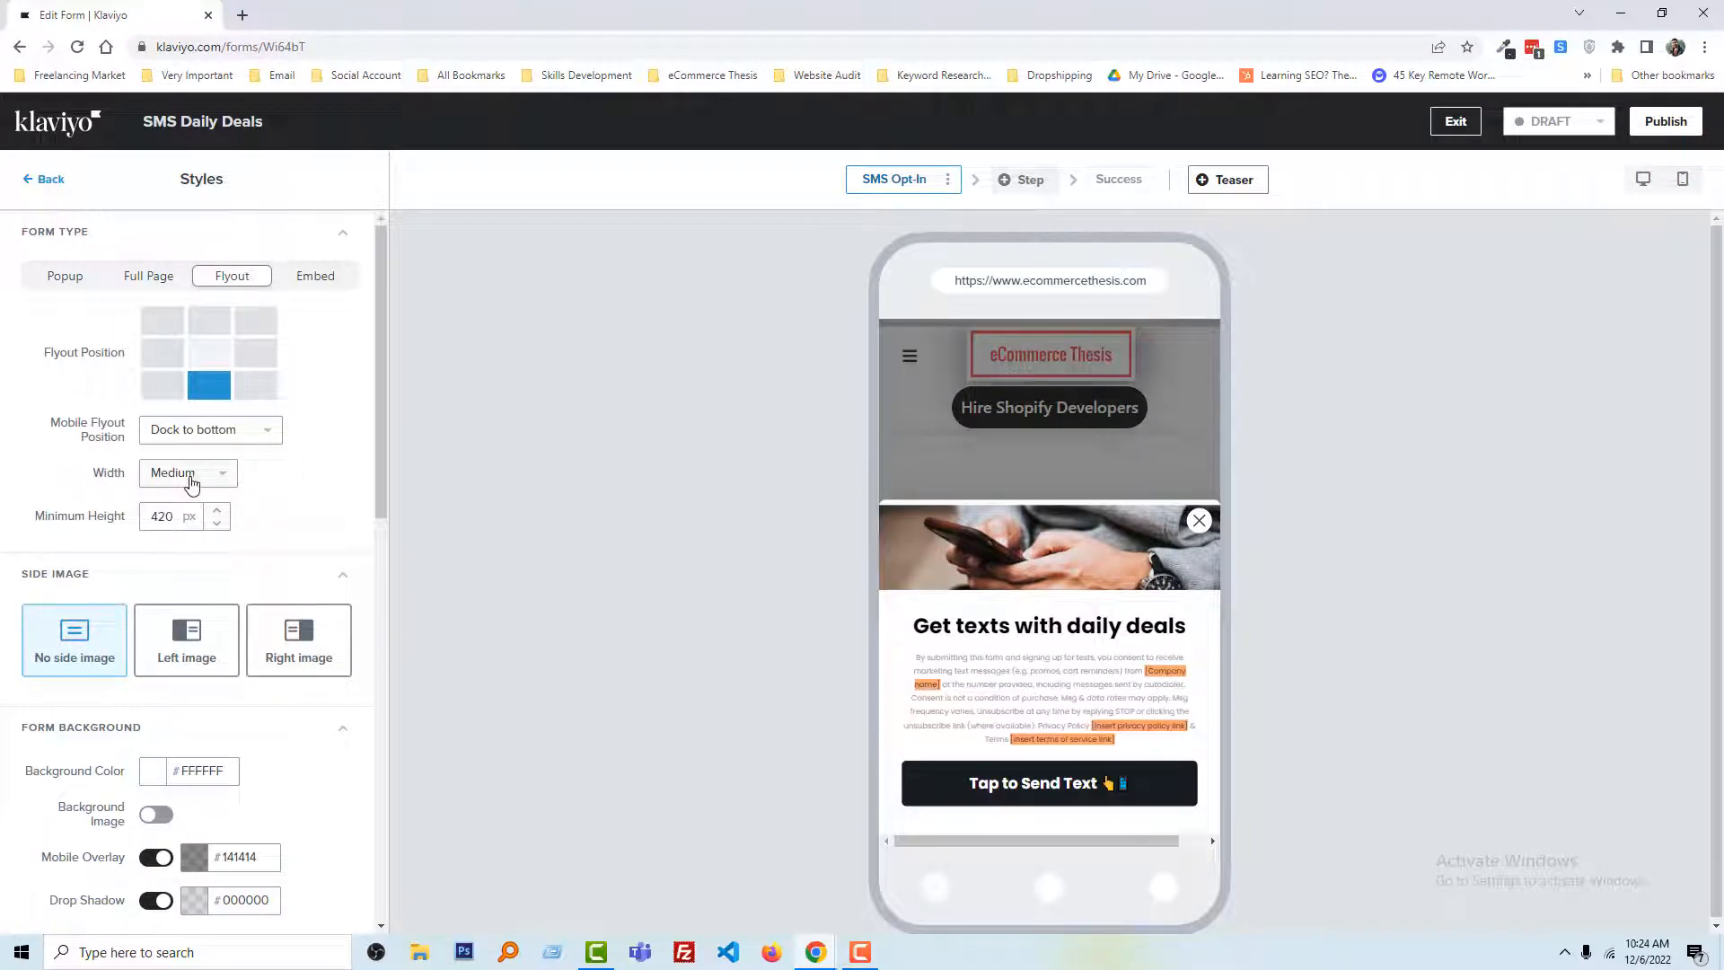
left_click(186, 640)
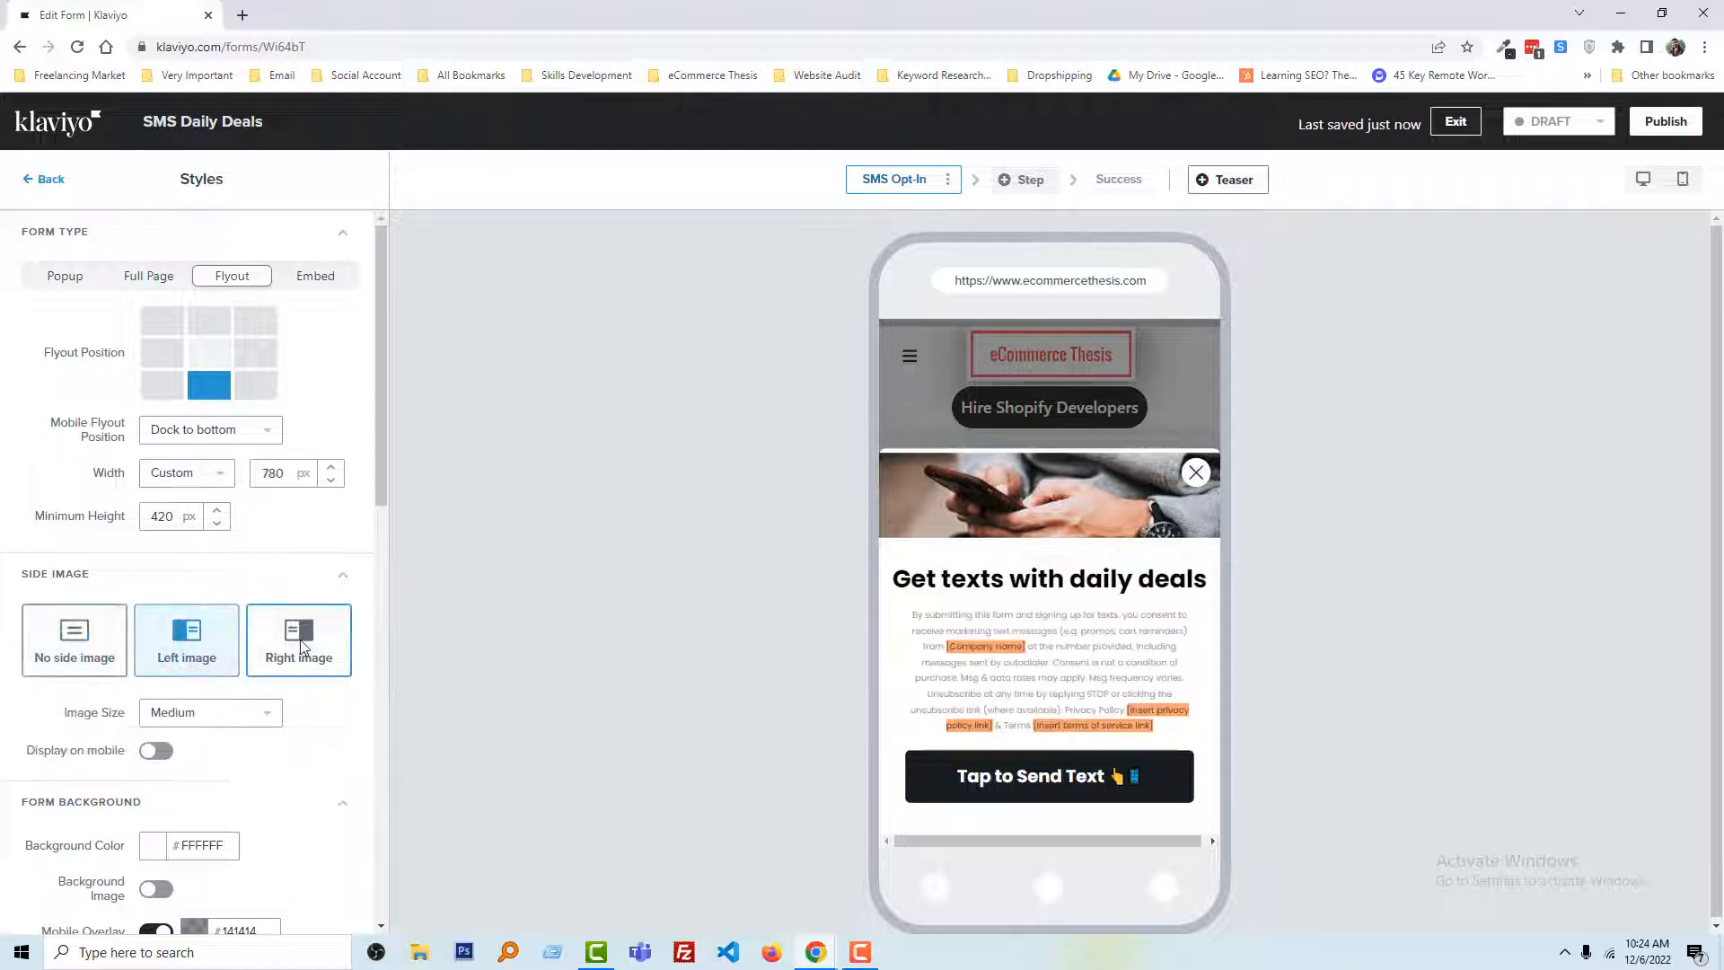
left_click(74, 639)
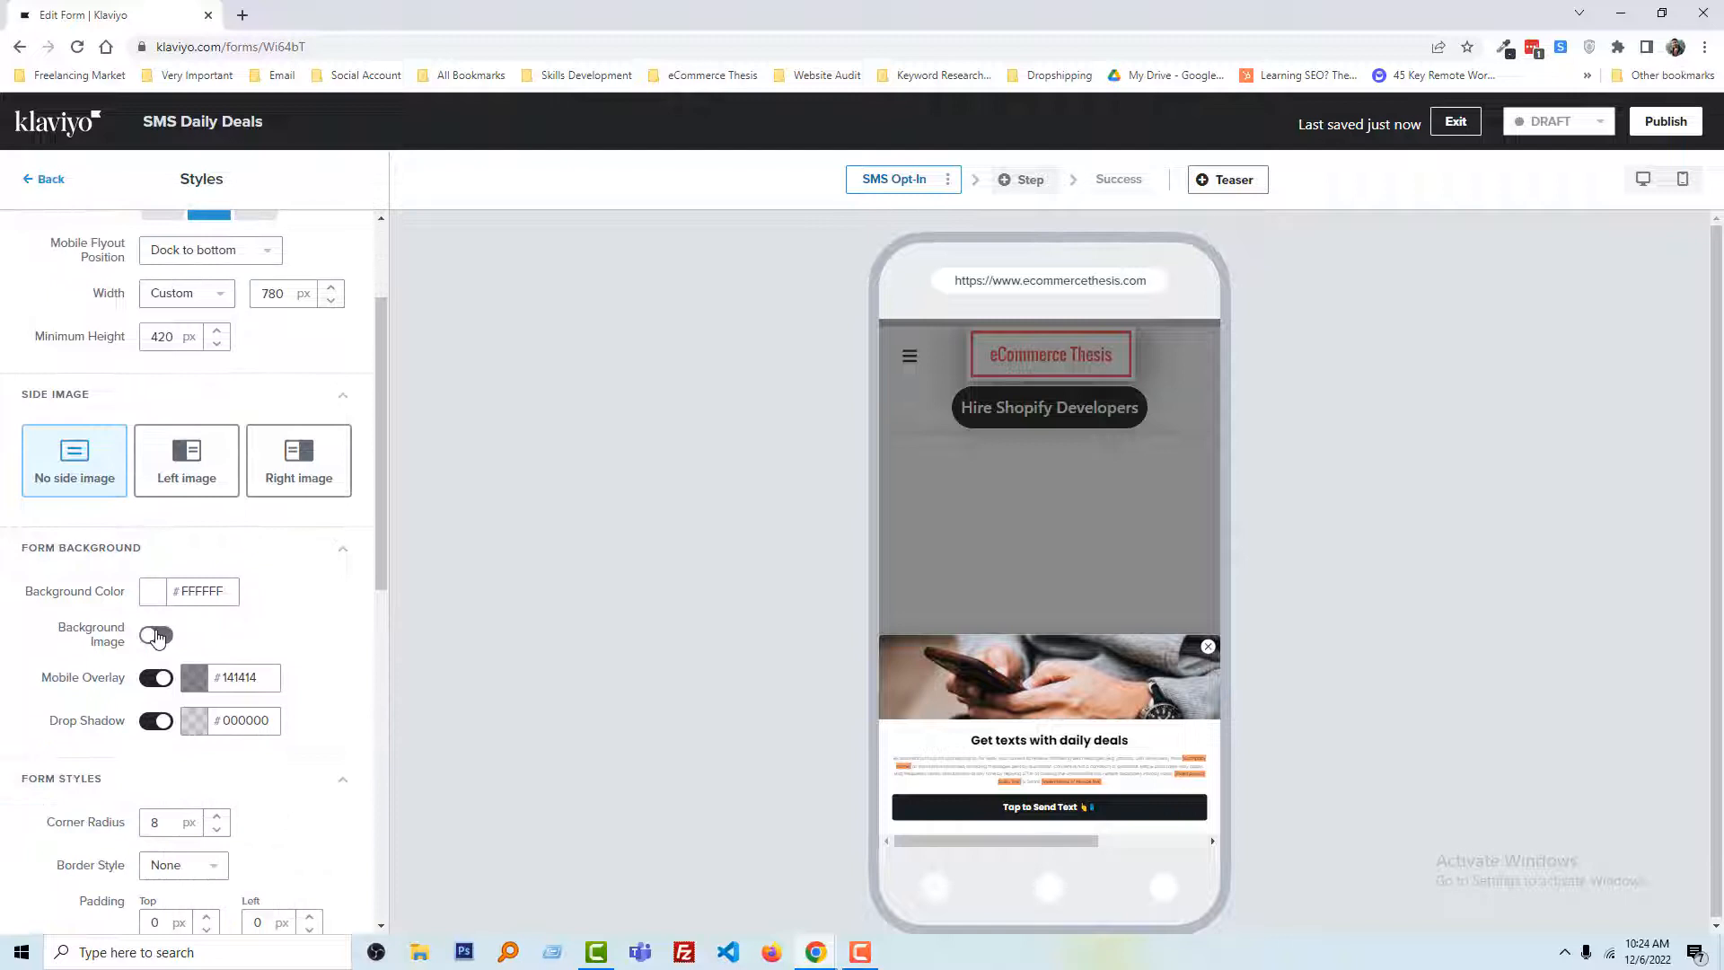
left_click(156, 636)
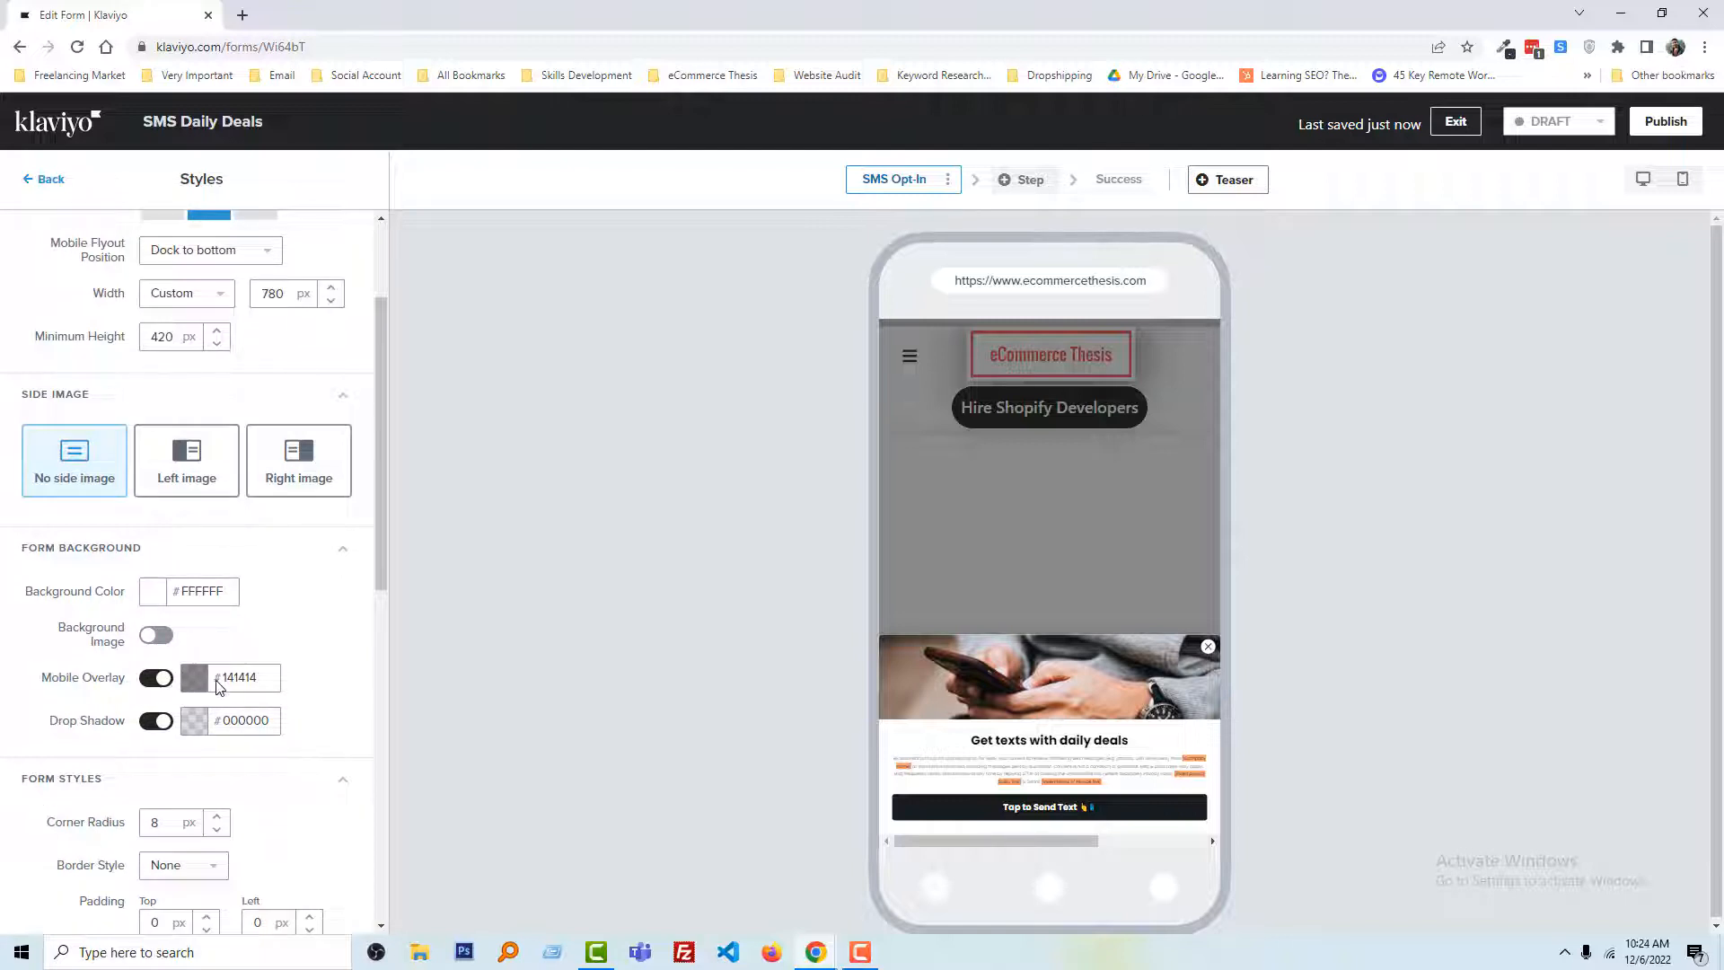
scroll("down", 3)
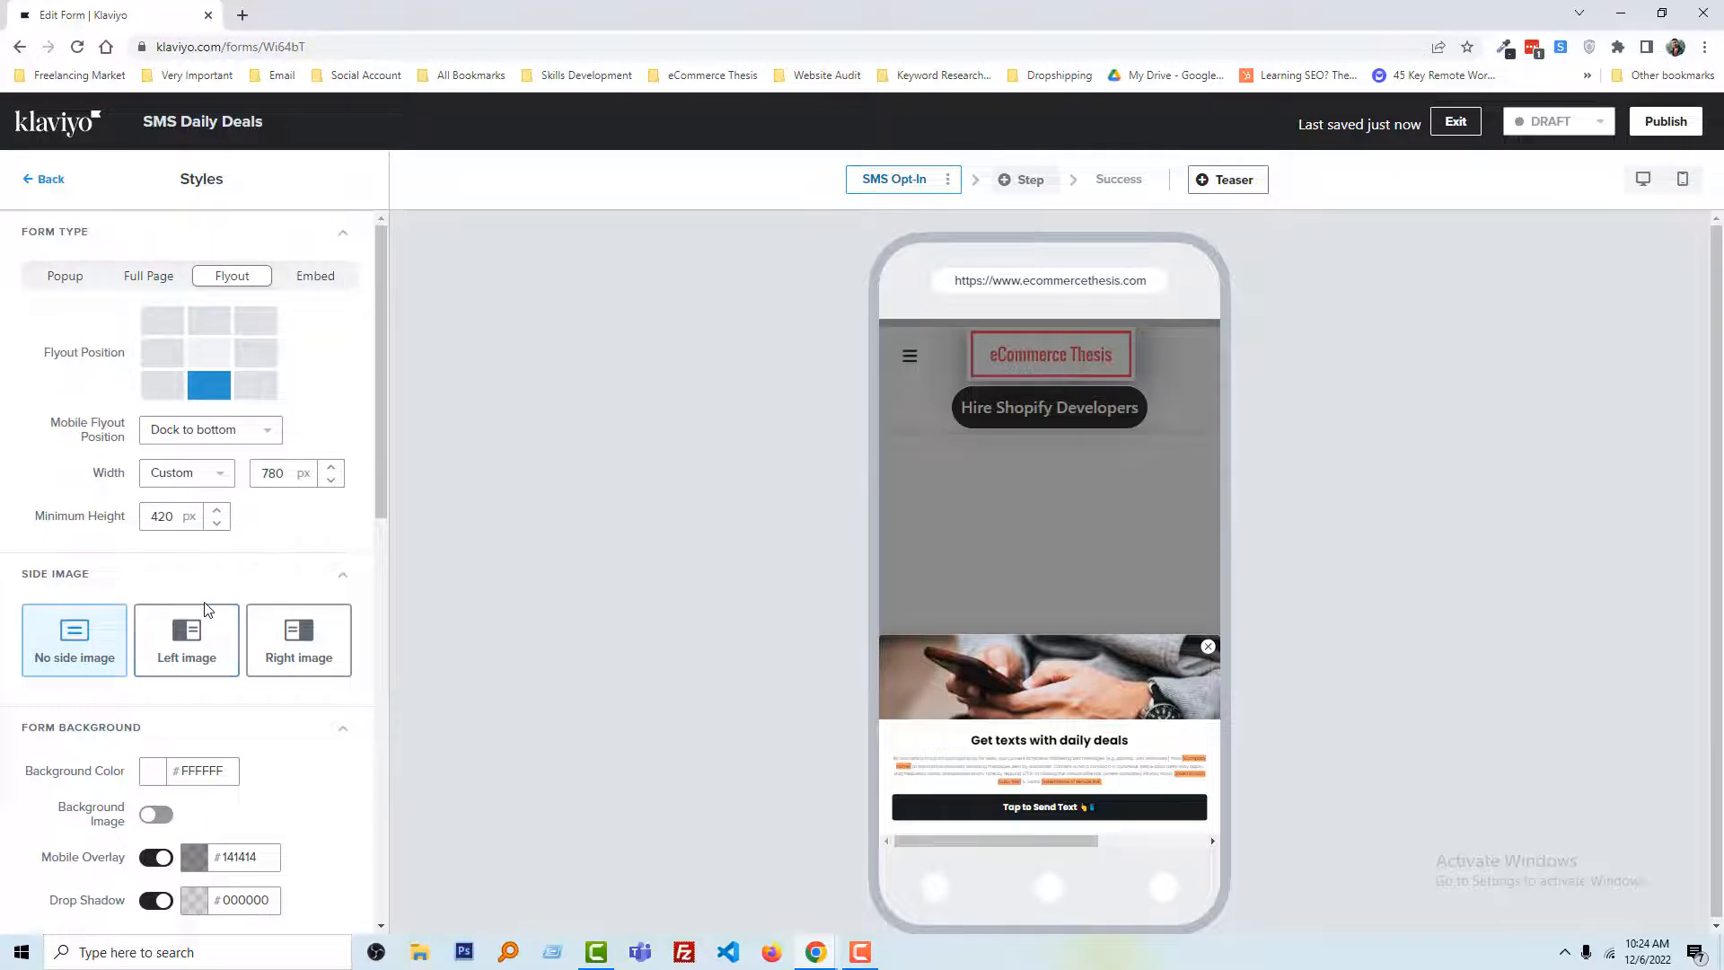
left_click(43, 177)
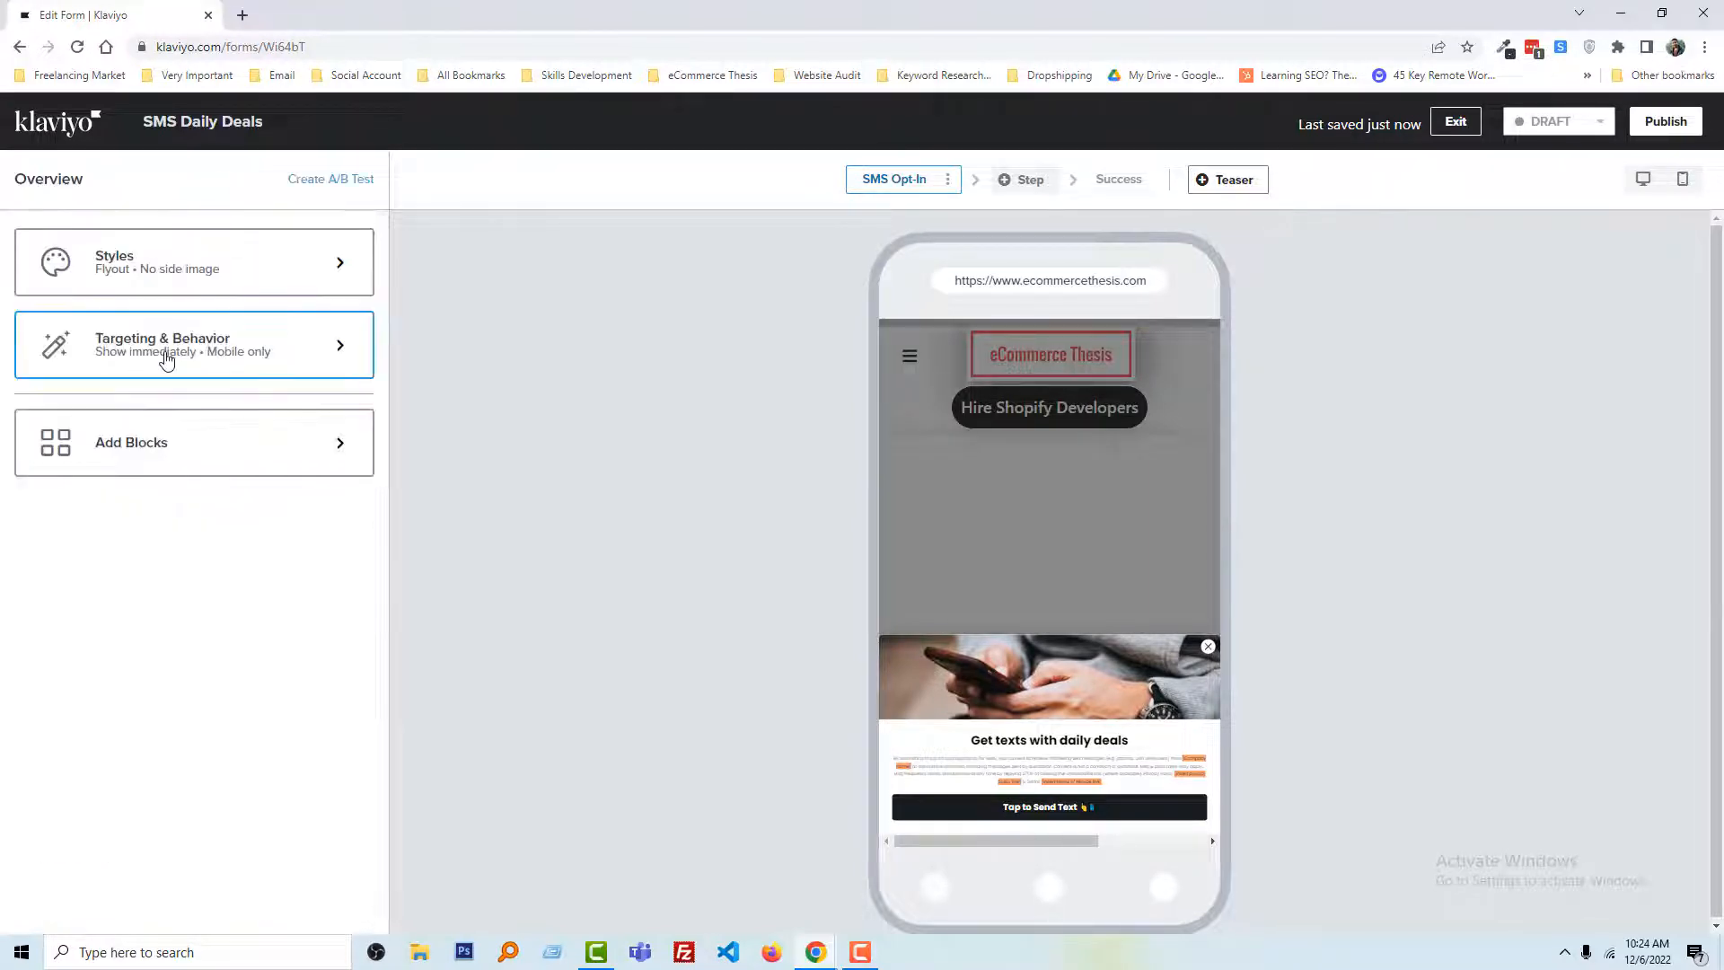
- Preview Show based on rules in Targeting & Behavior, keeping Show on page load
left_click(192, 344)
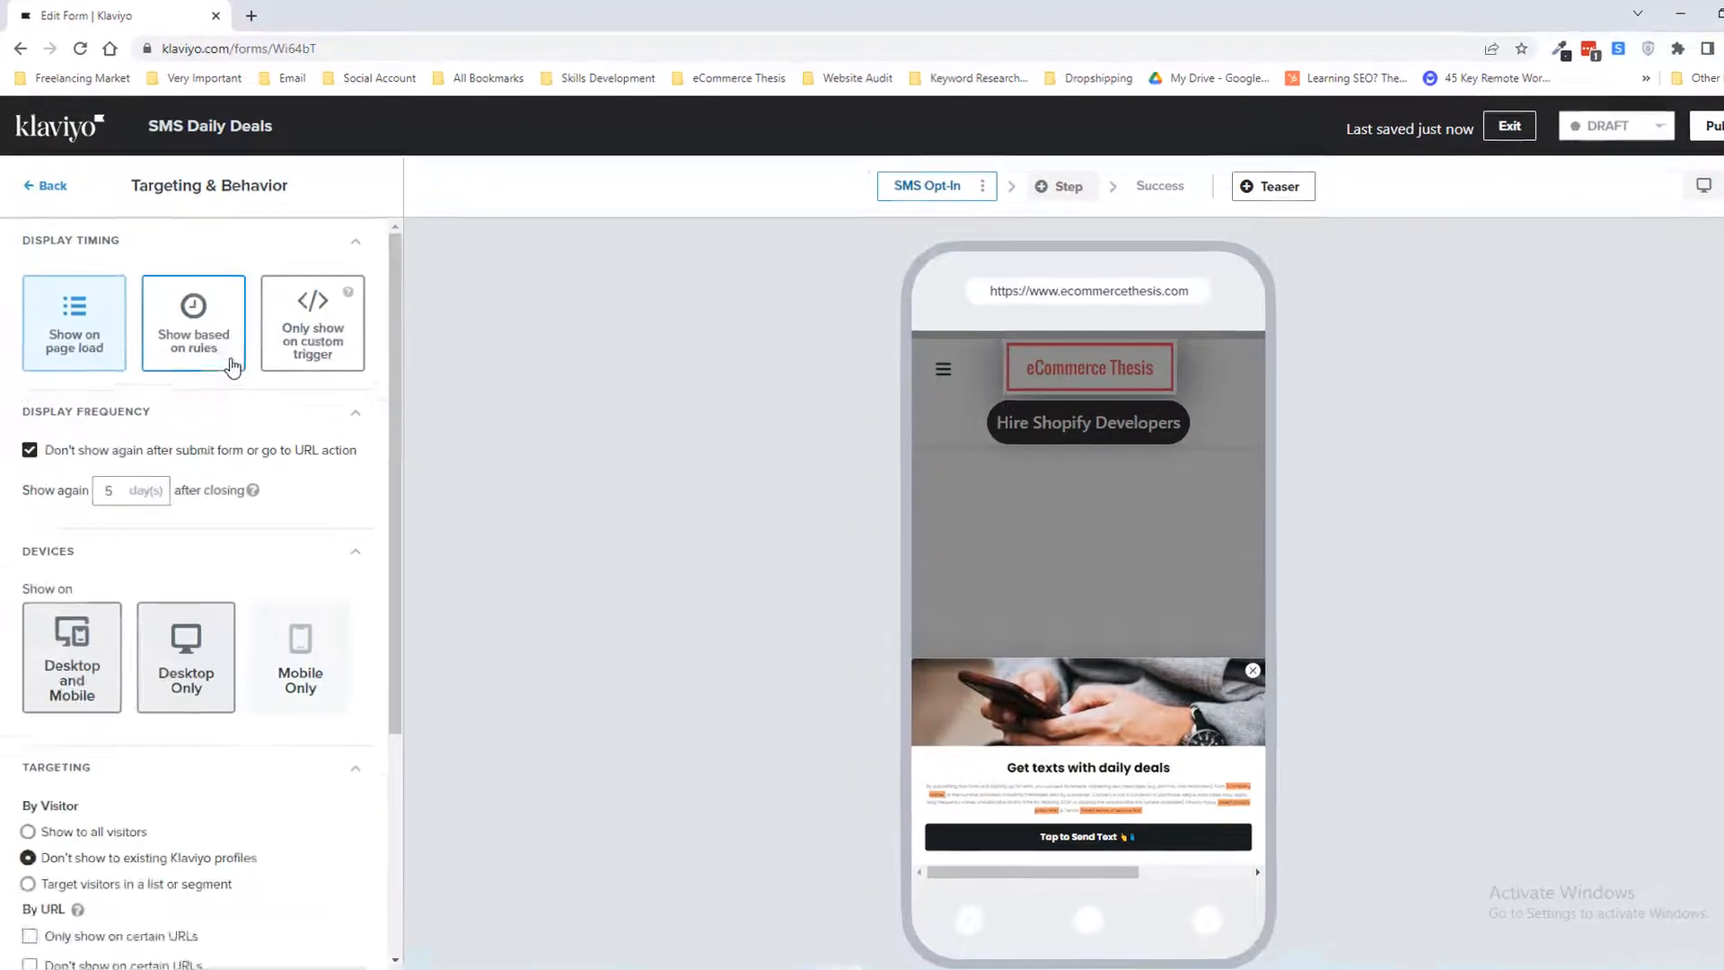
left_click(73, 322)
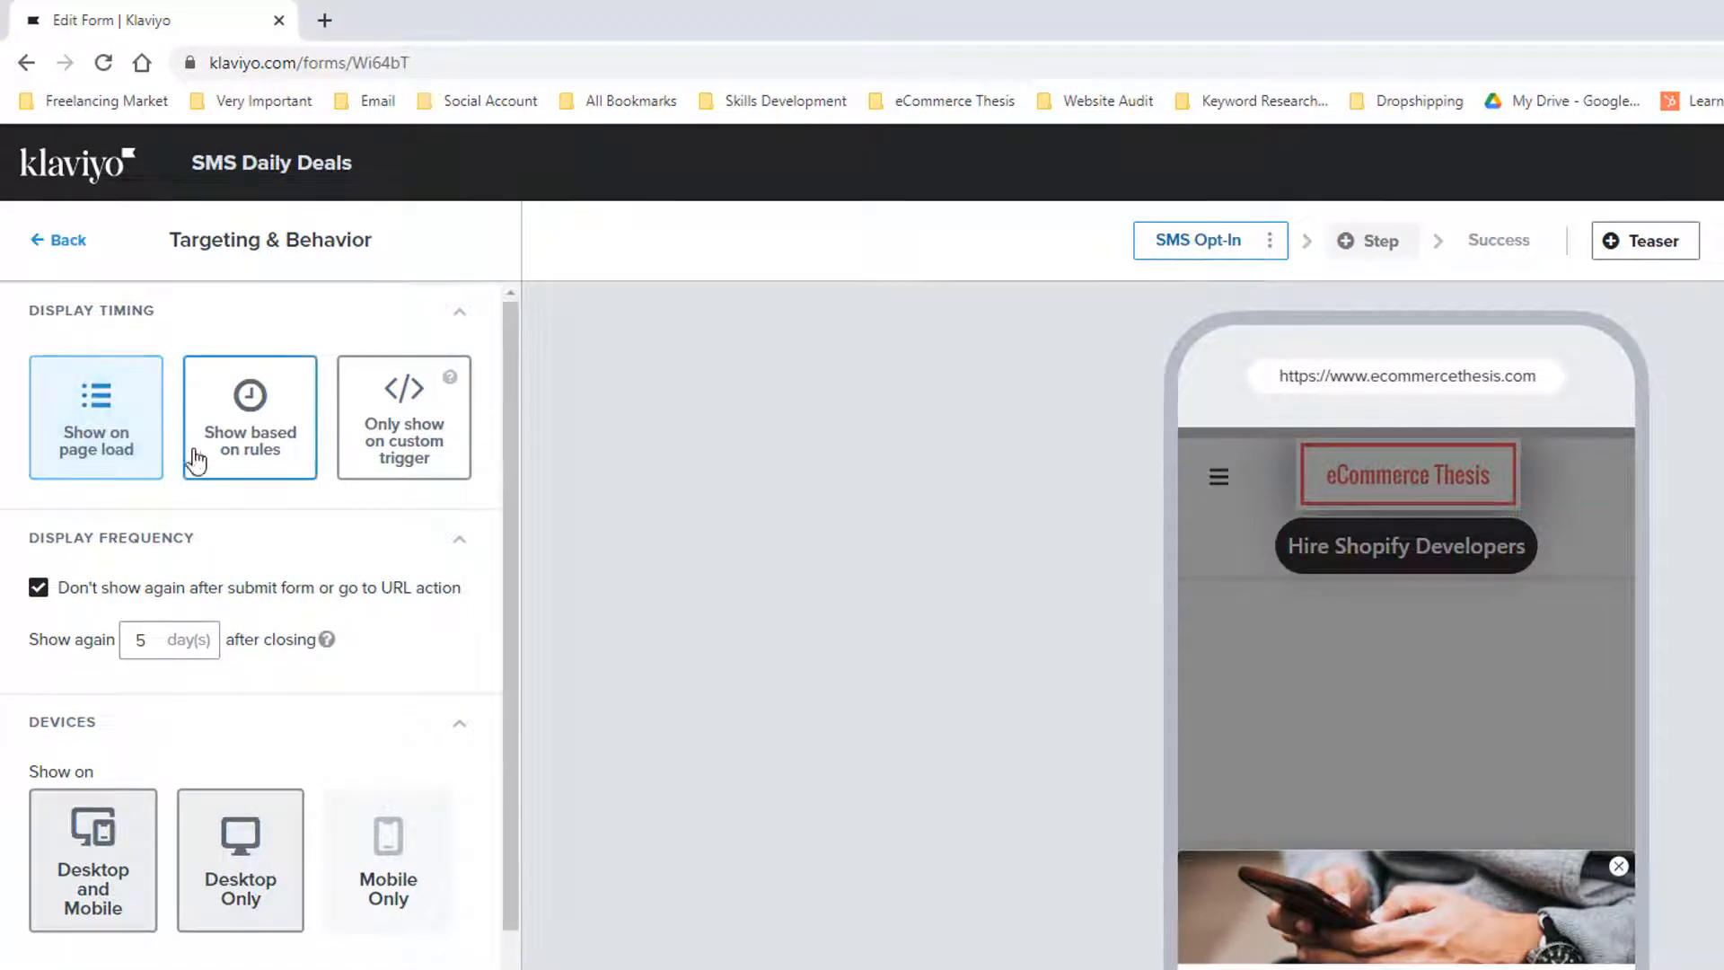
left_click(249, 417)
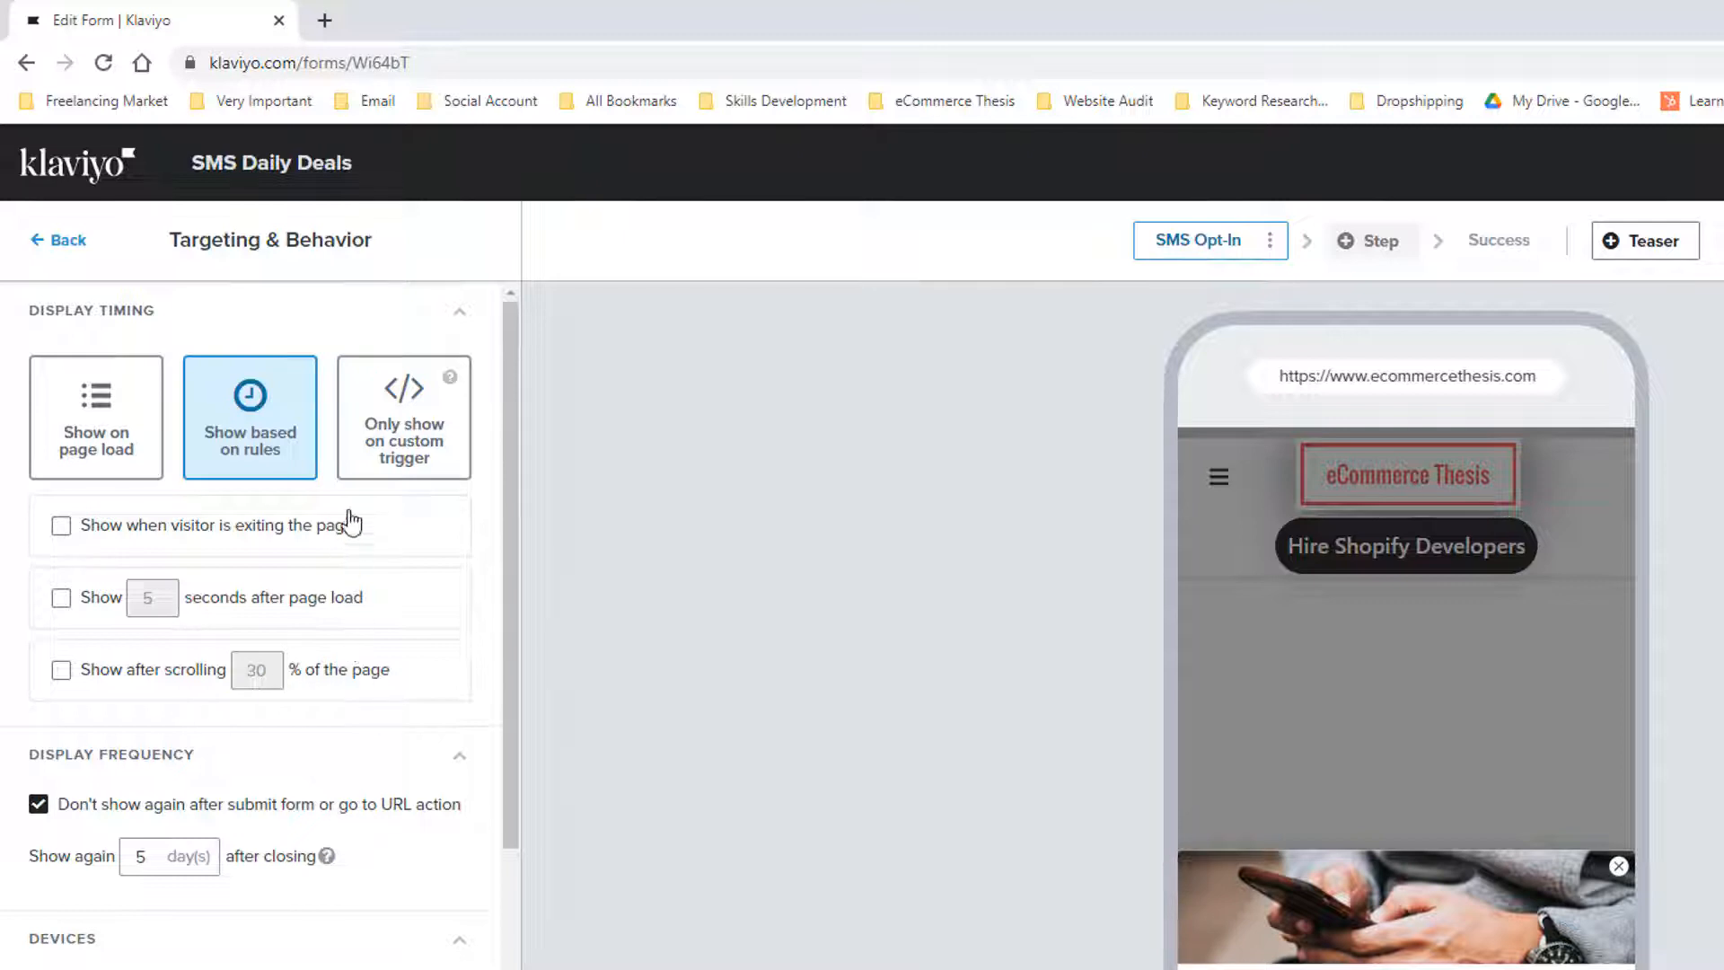
scroll("down", 3)
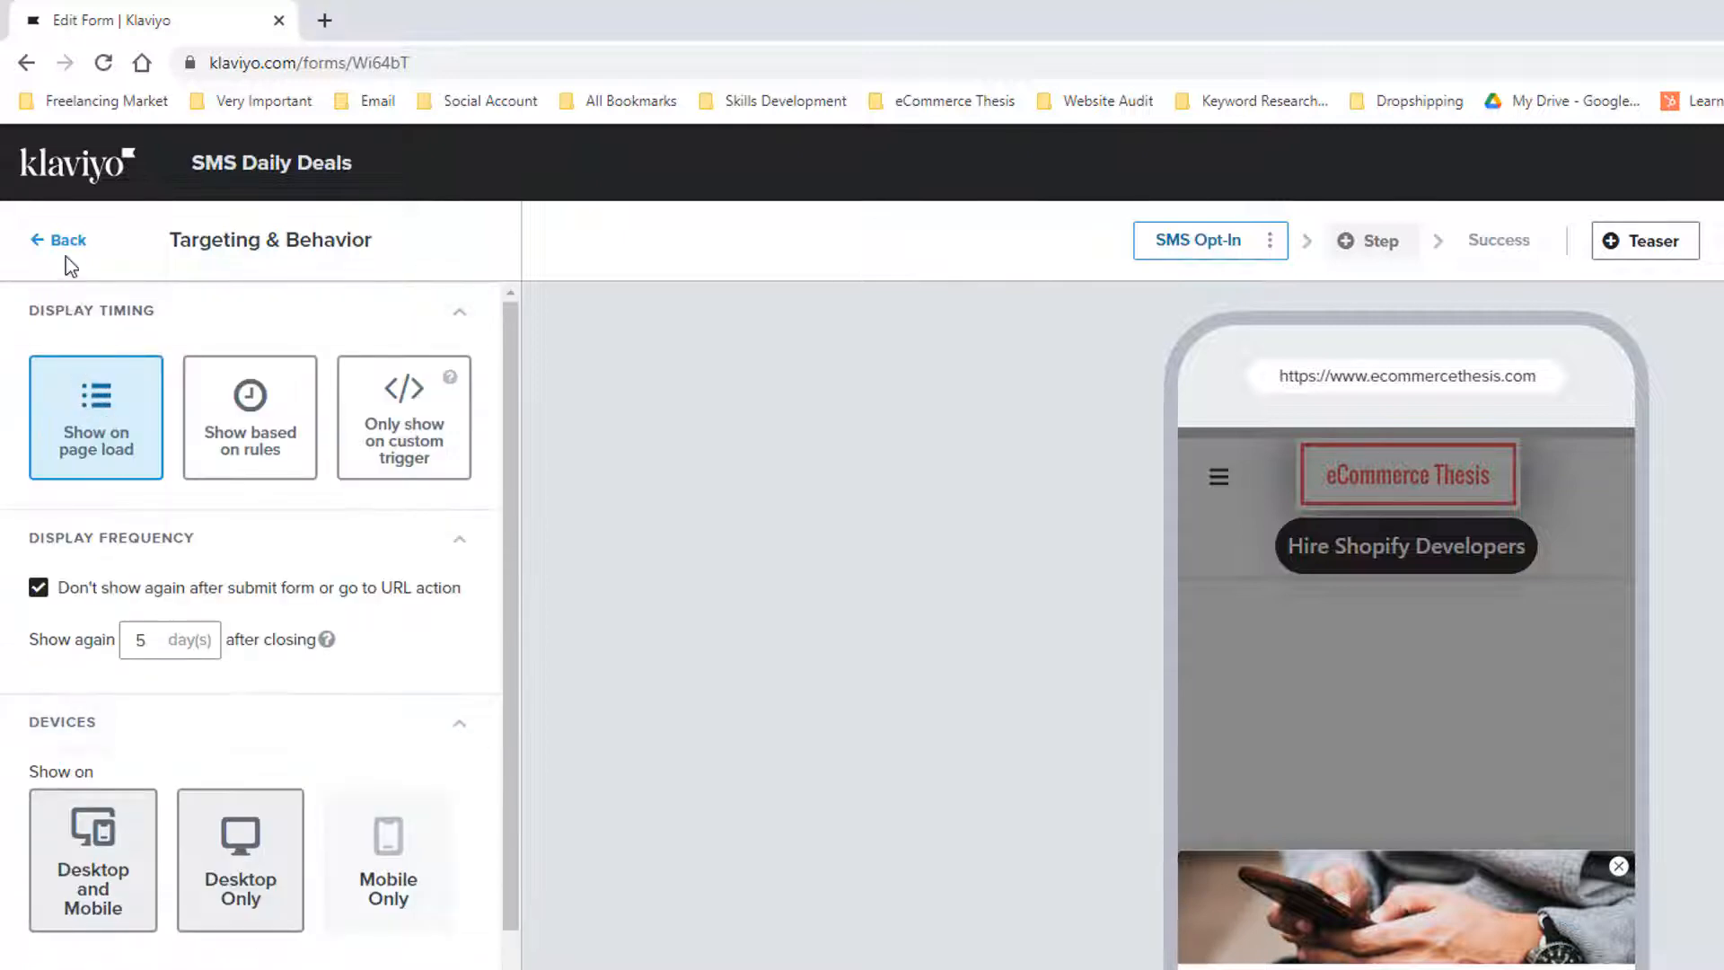
left_click(57, 239)
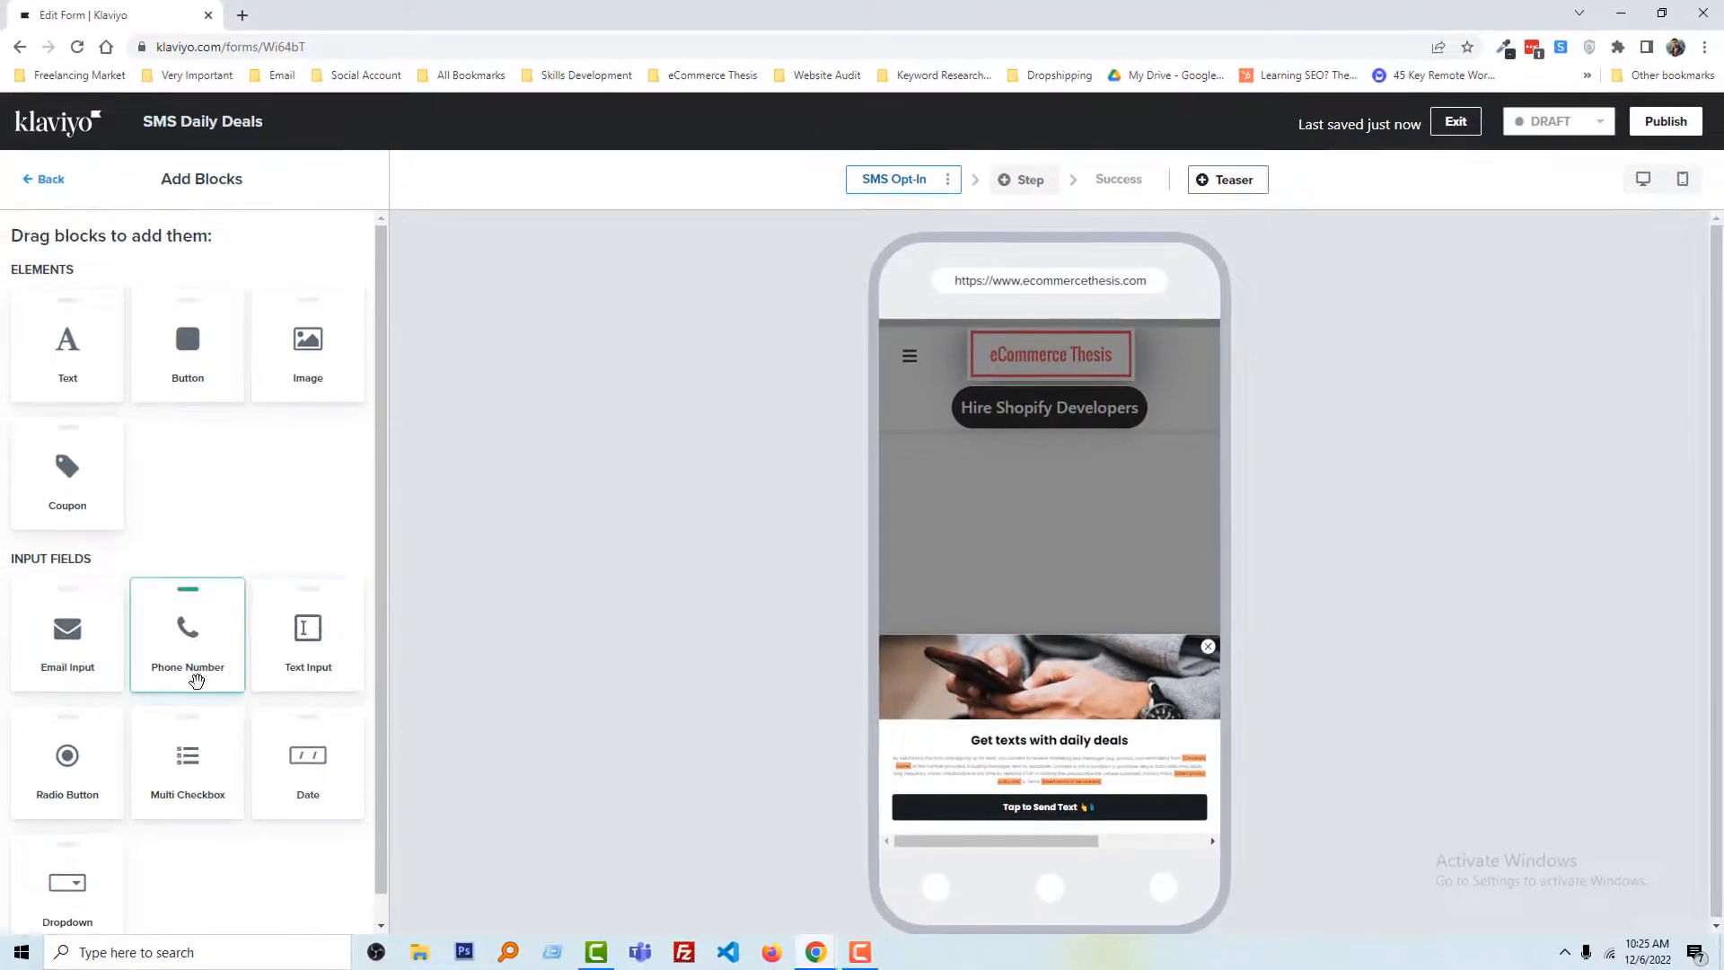
- Publish the SMS Daily Deals form and activate Klaviyo Onsite Javascript via Go To Shopify
left_click(43, 180)
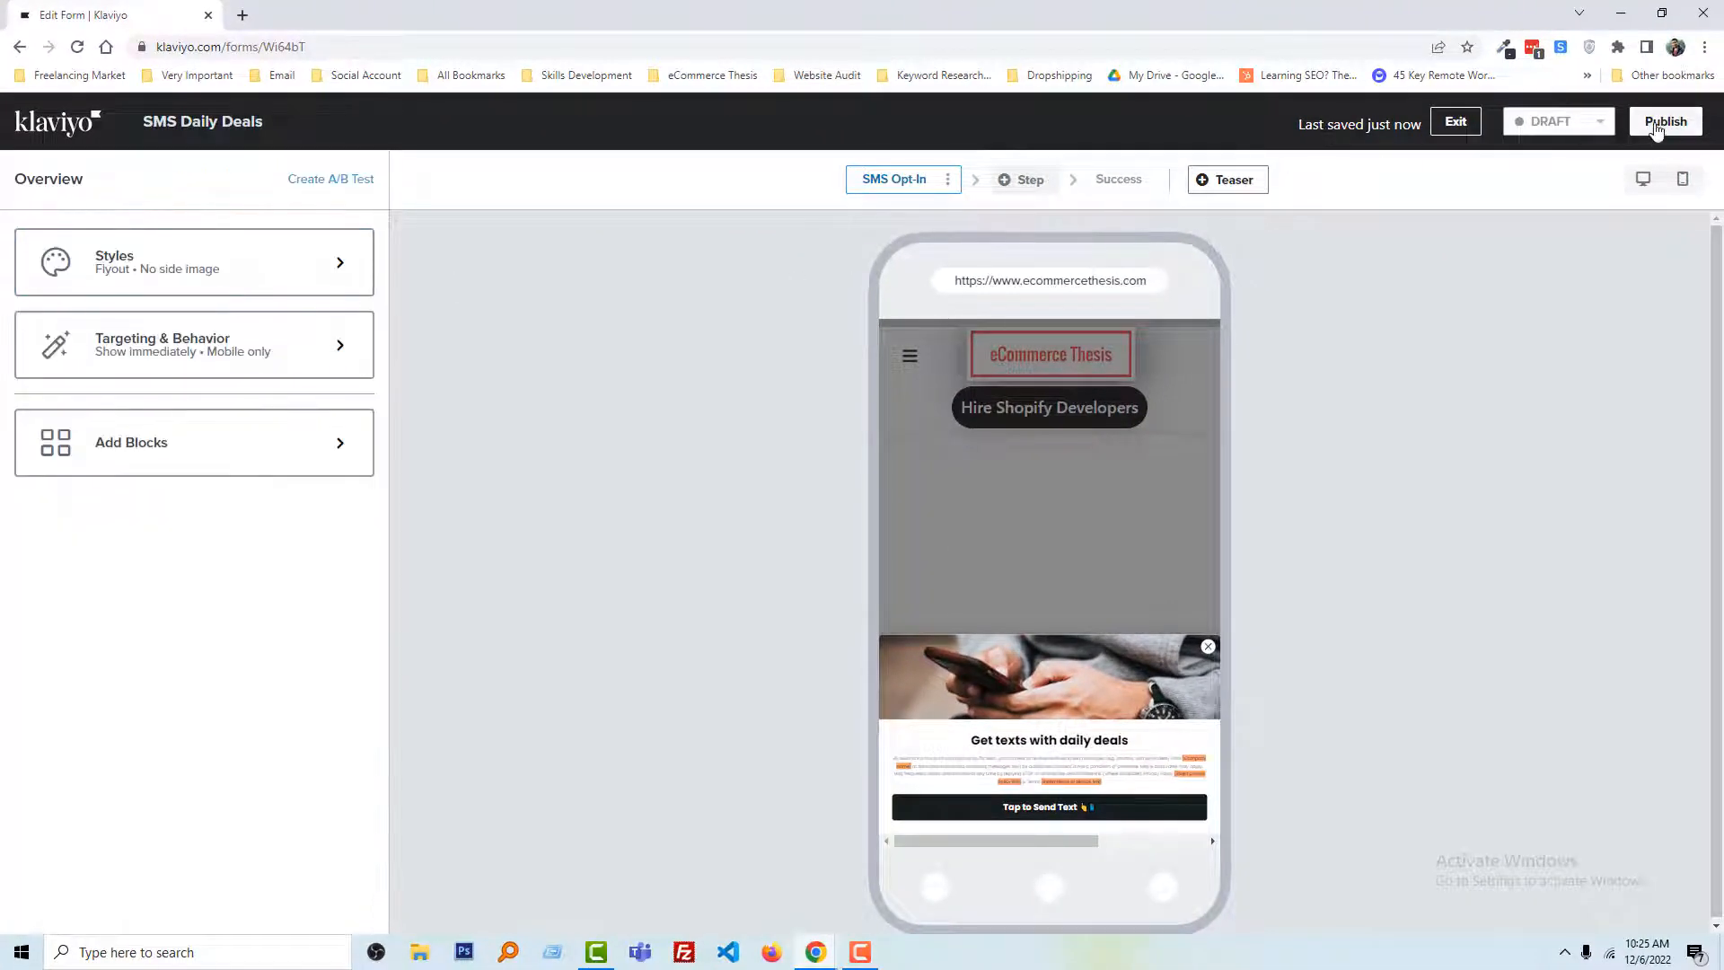
left_click(1665, 121)
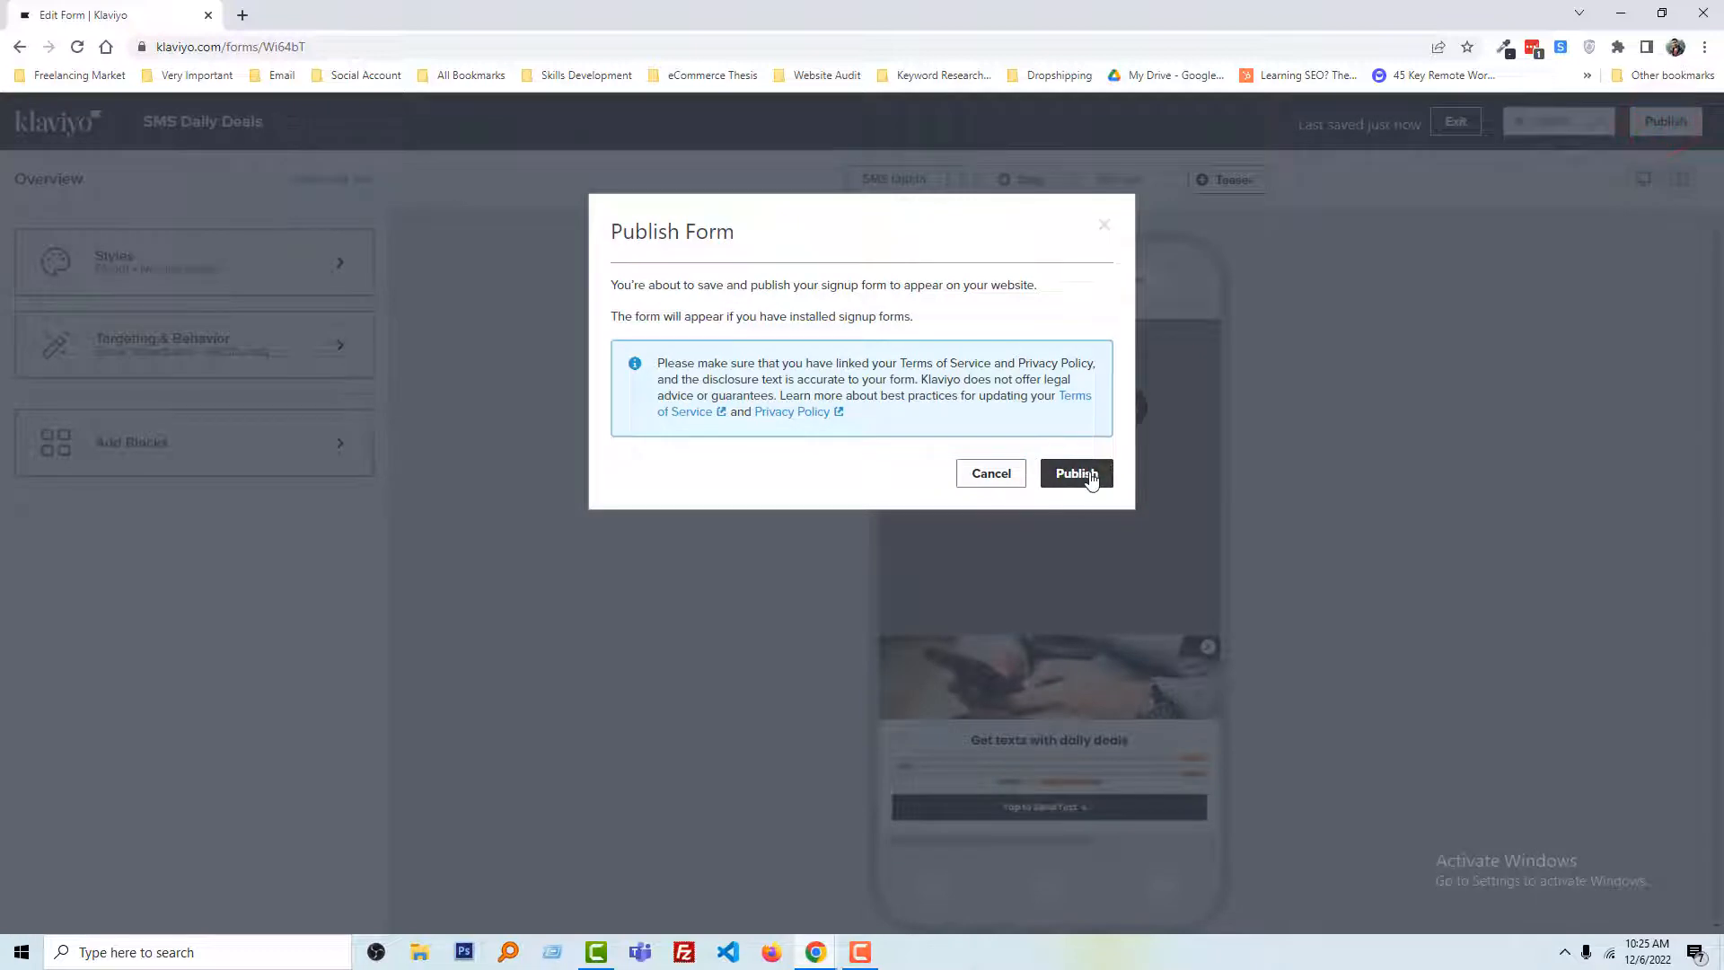
left_click(1075, 473)
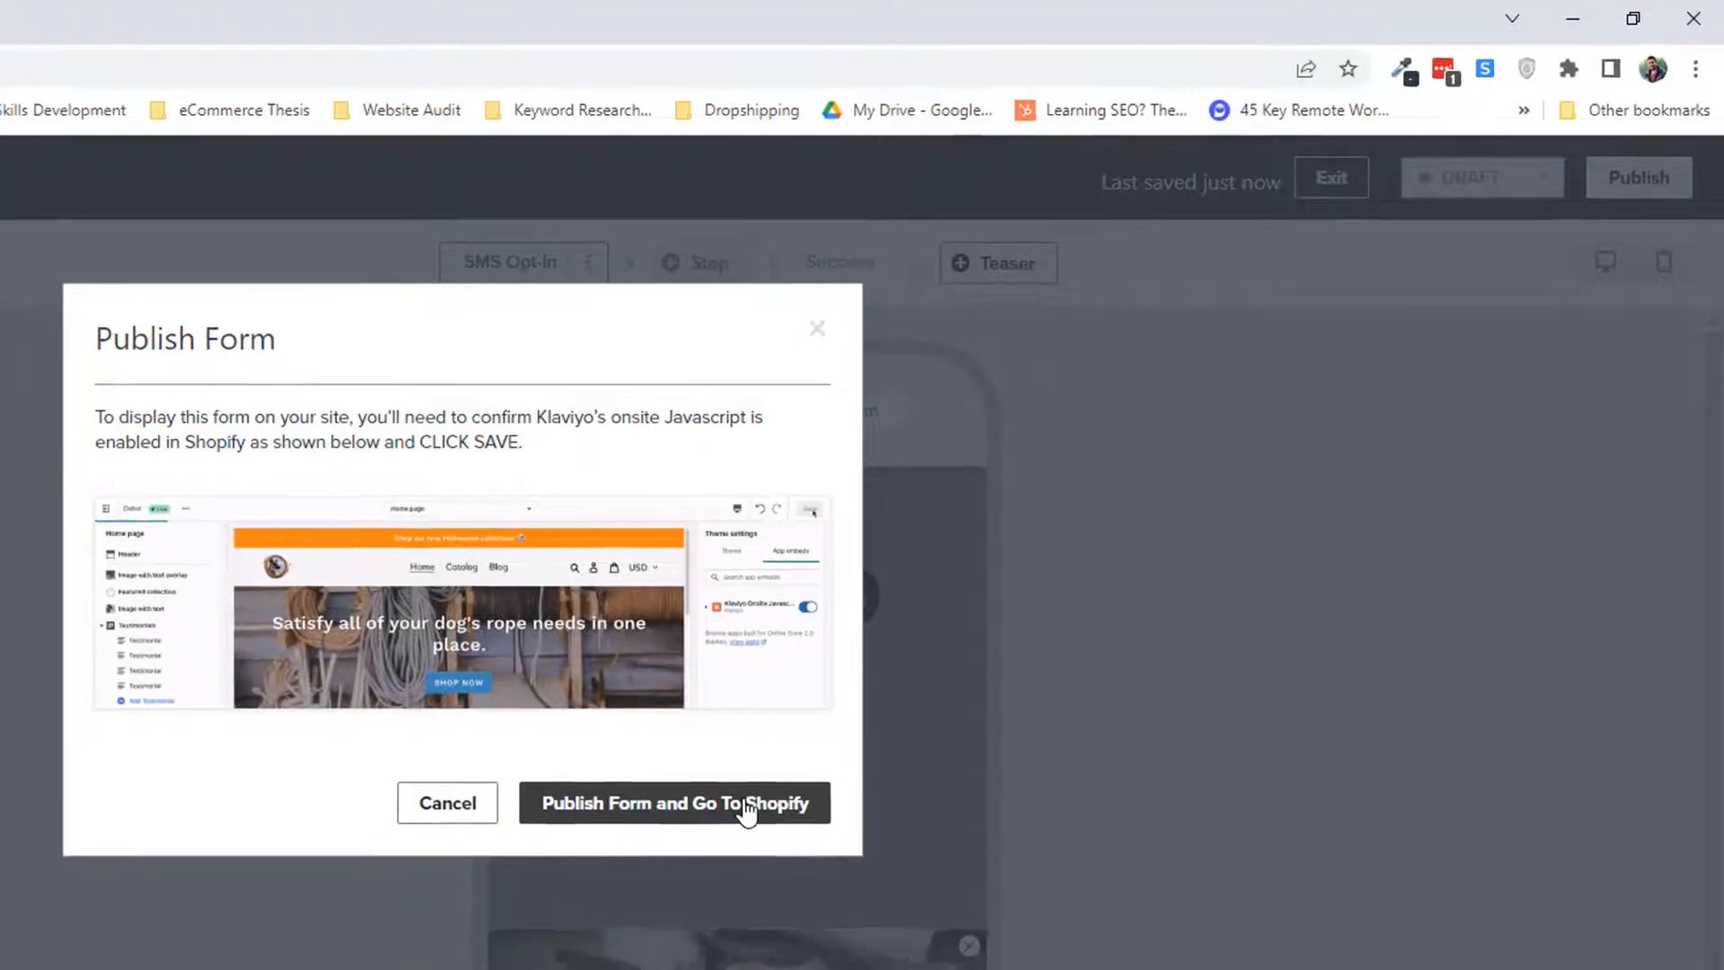
left_click(675, 802)
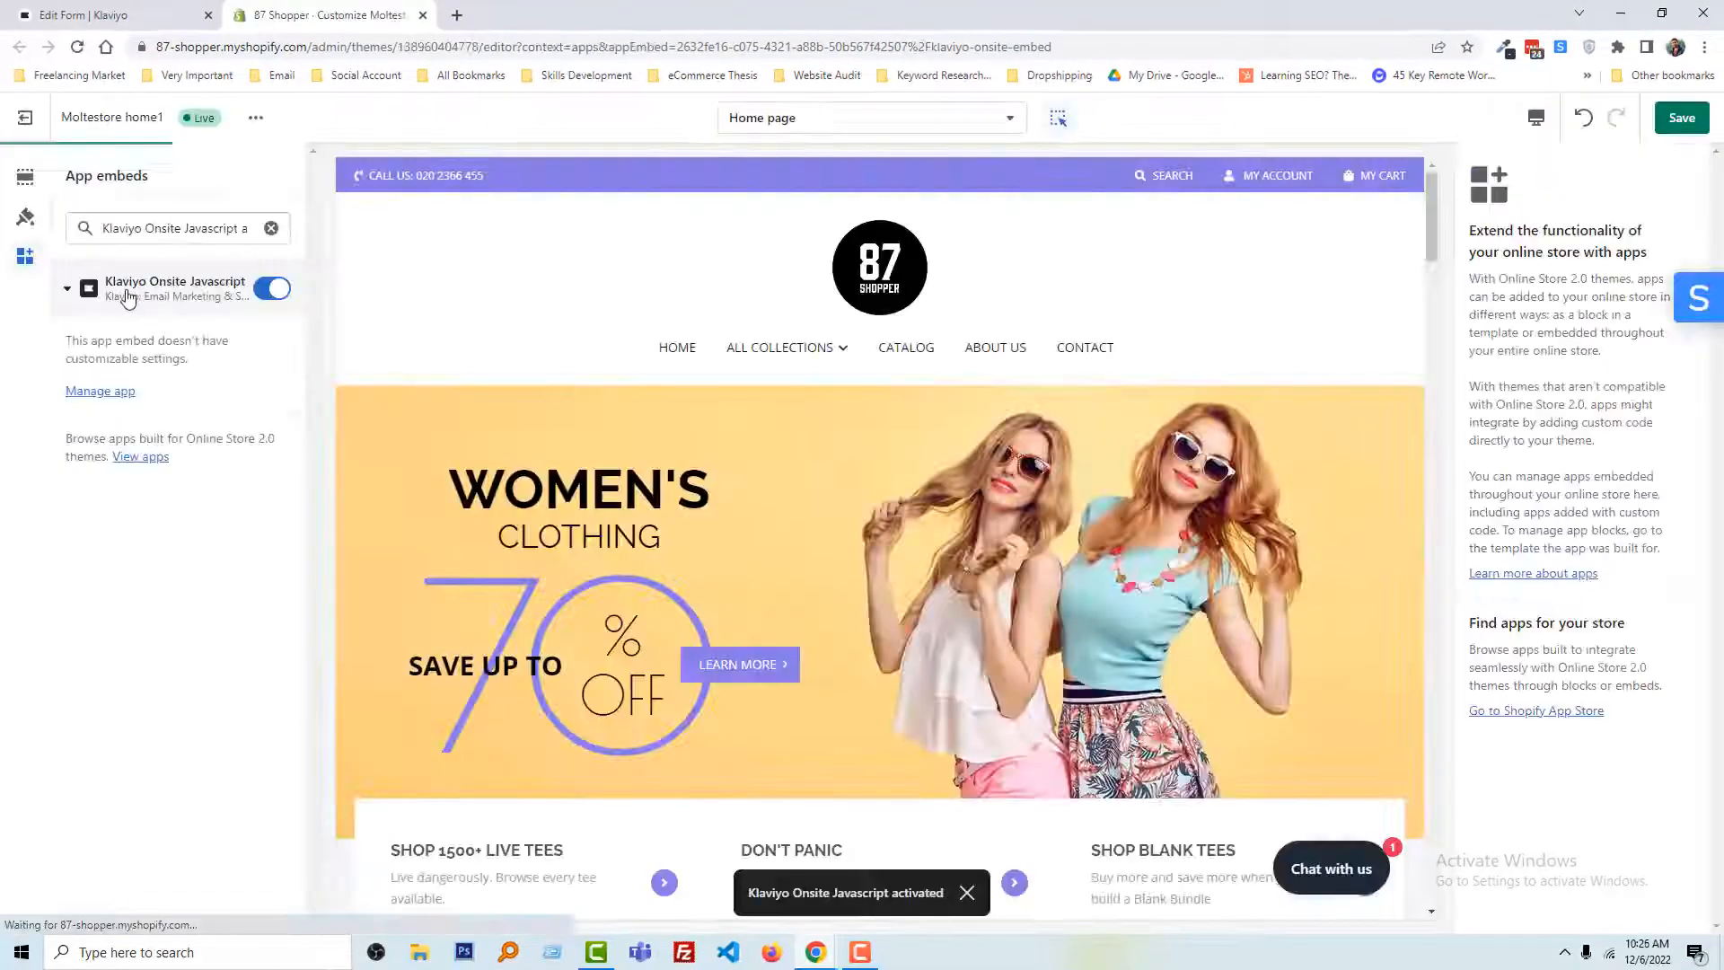